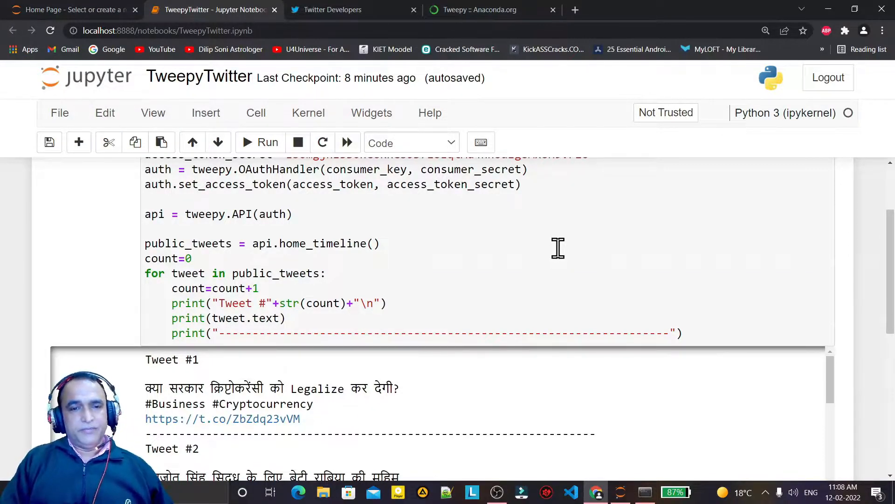
pyautogui.moveTo(825, 271)
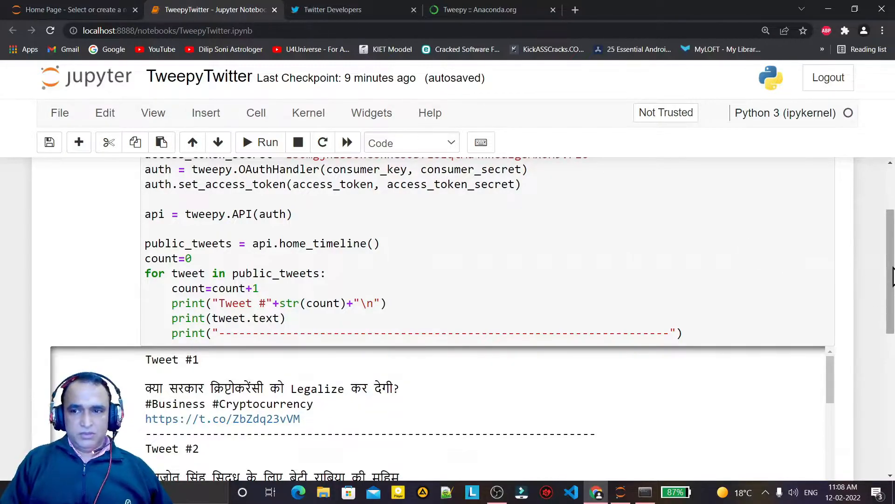
# Step: Re-run the Tweepy cell as In [9] and browse its numbered home-timeline tweets
pyautogui.scroll(-3)
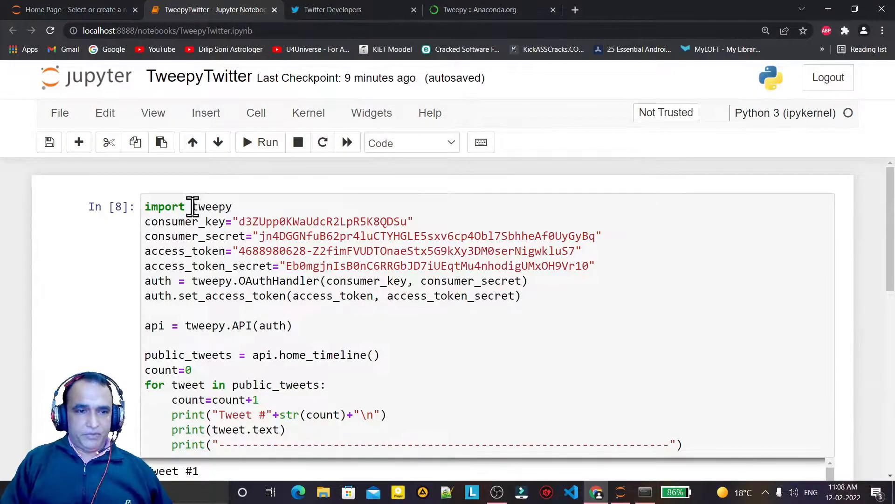
pyautogui.doubleClick(211, 206)
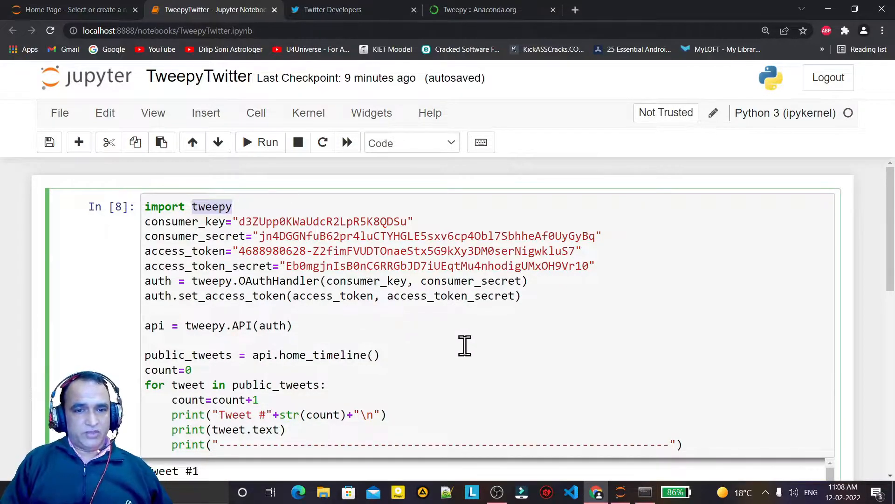
pyautogui.moveTo(473, 349)
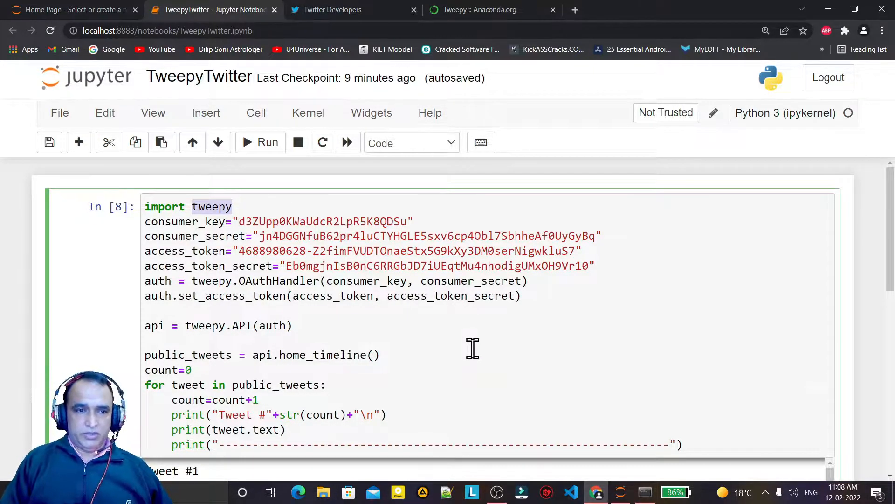
pyautogui.moveTo(453, 338)
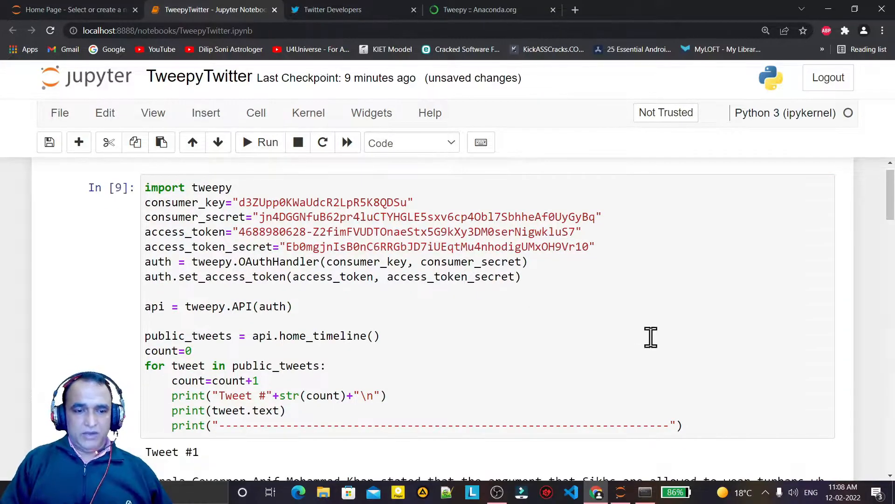
pyautogui.scroll(-3)
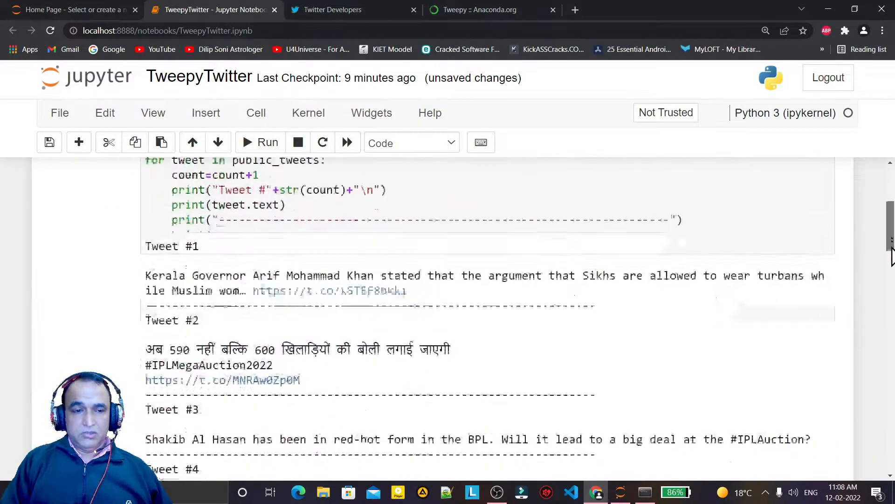
pyautogui.scroll(-3)
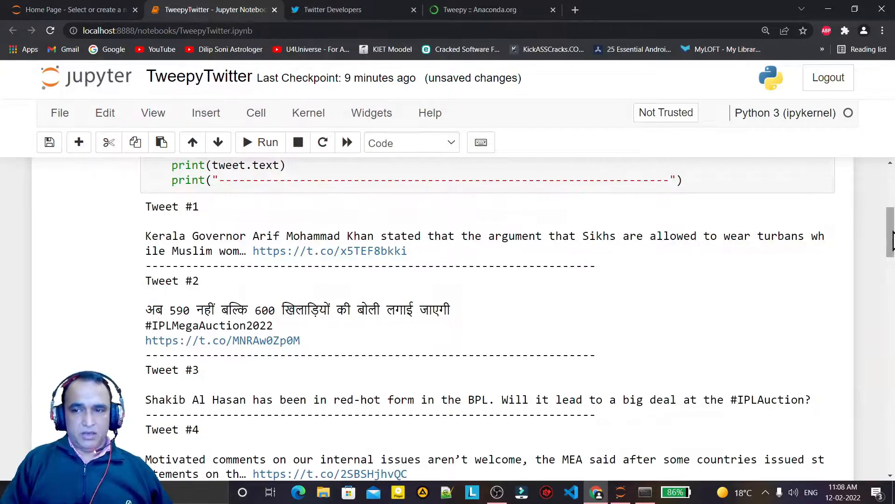
pyautogui.scroll(-3)
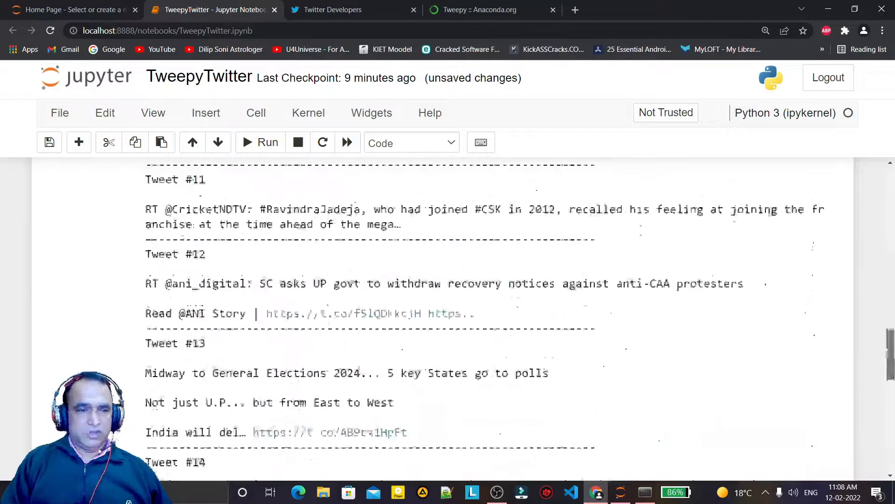
pyautogui.scroll(-3)
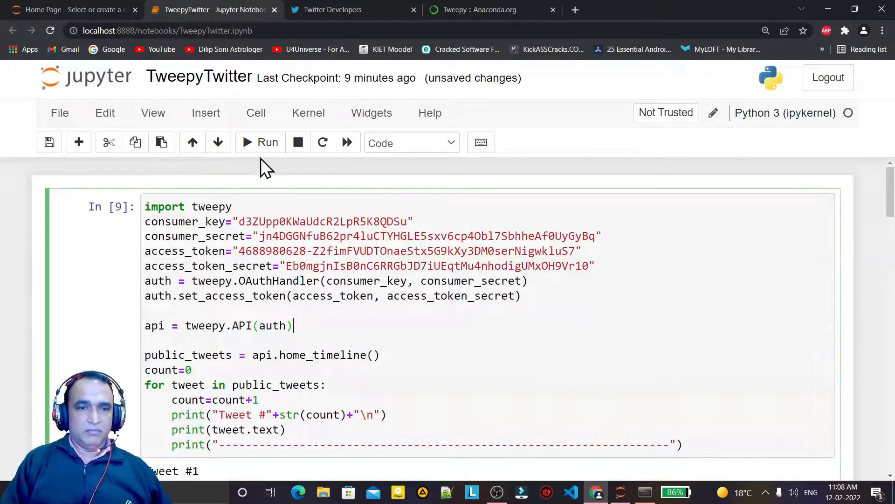
# Step: Run the cell again as In [10] and review the newer tweets, led by Lata Mangeshkar
pyautogui.click(259, 143)
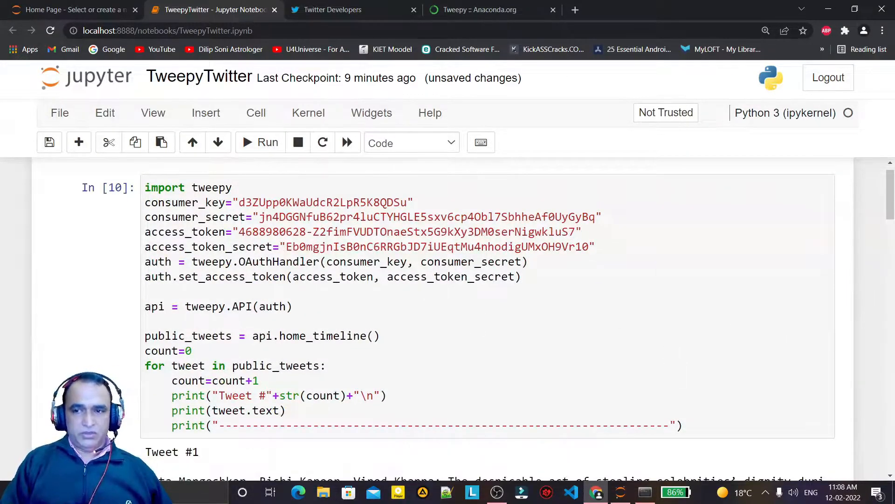
pyautogui.scroll(-3)
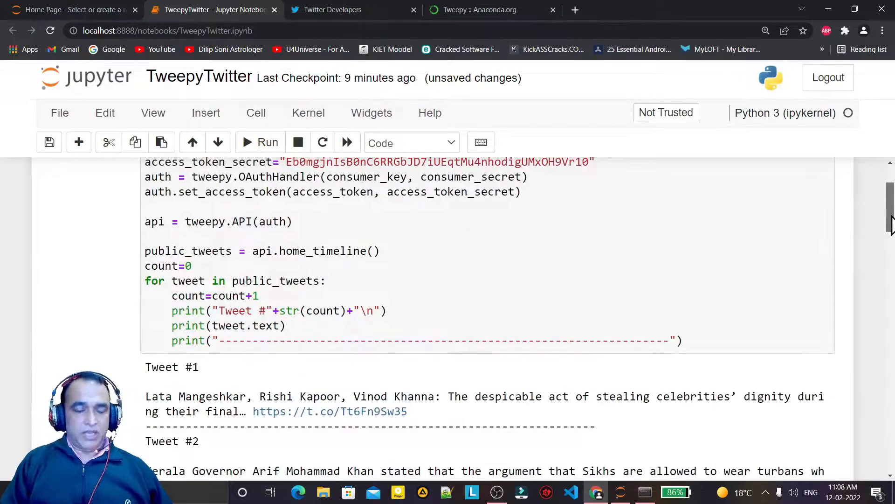
pyautogui.scroll(-3)
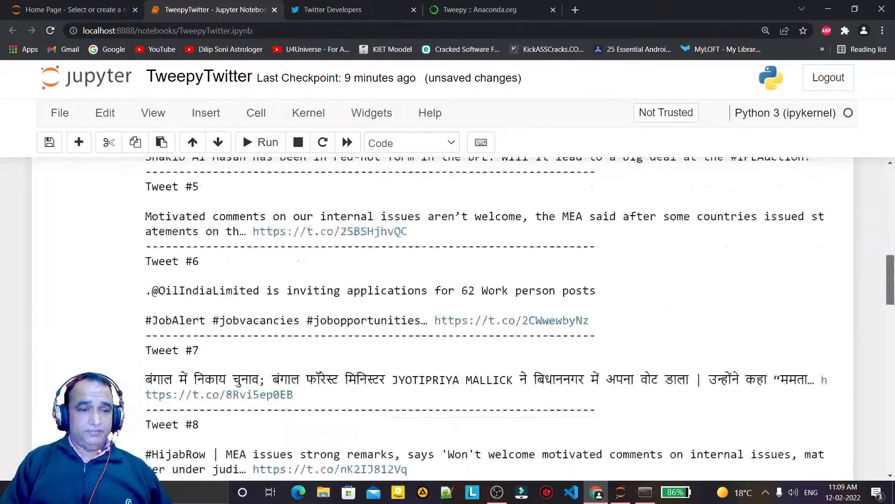
pyautogui.scroll(-3)
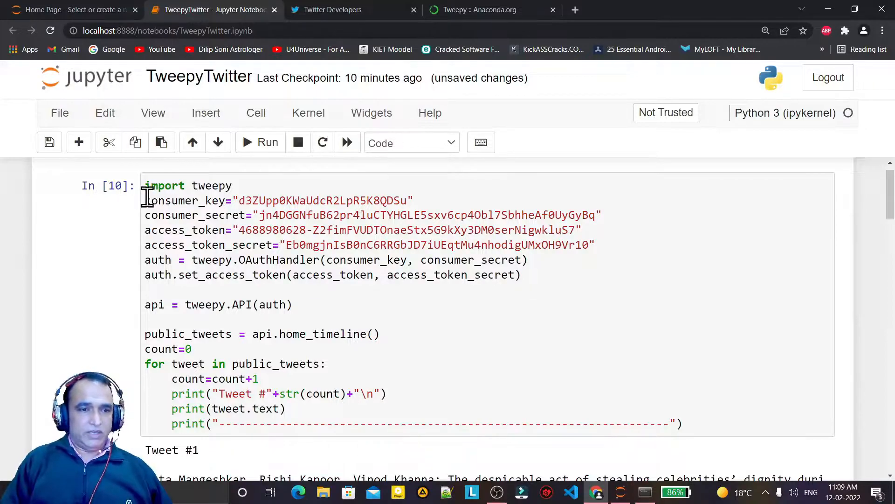
pyautogui.doubleClick(184, 200)
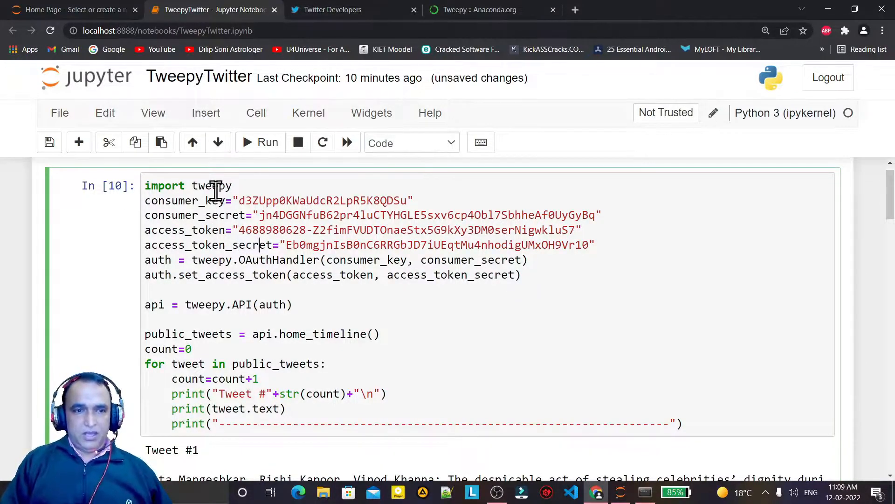
pyautogui.moveTo(145, 200); pyautogui.dragTo(594, 245)
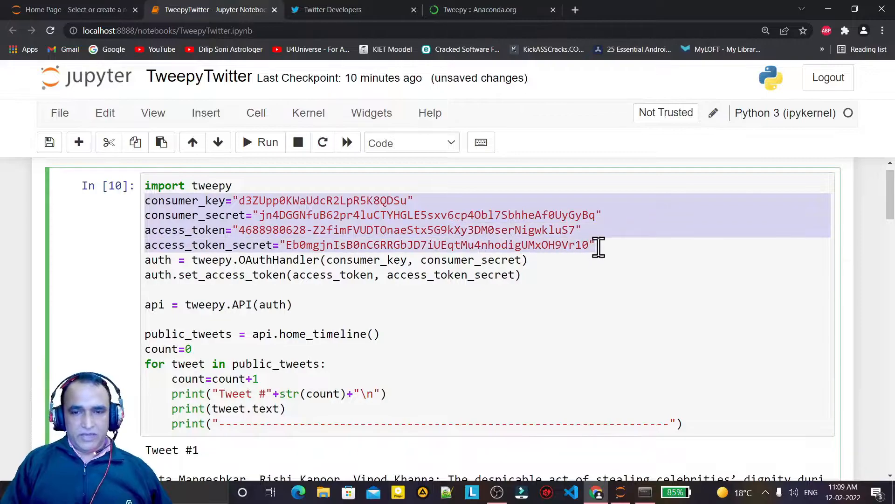
pyautogui.click(367, 297)
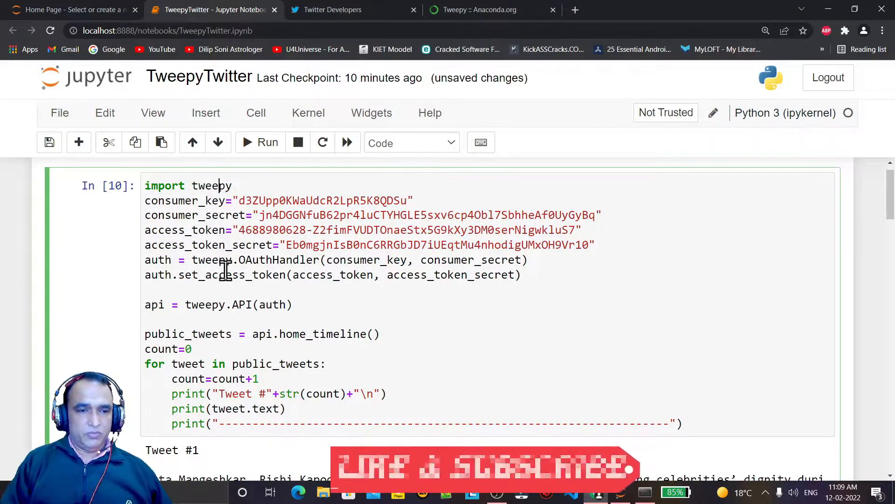
pyautogui.doubleClick(257, 260)
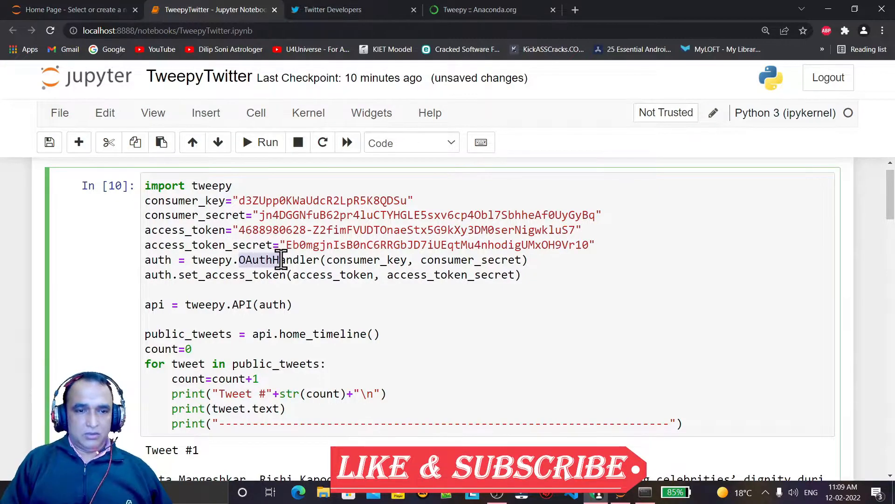
pyautogui.doubleClick(279, 260)
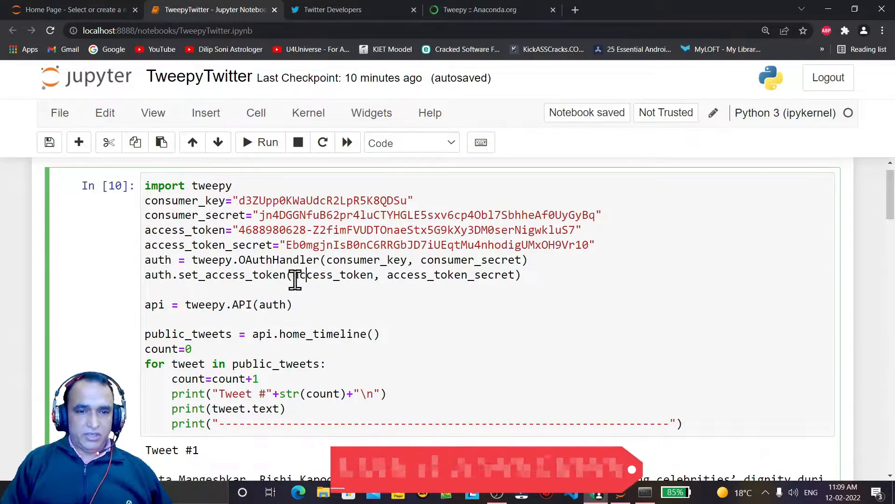
pyautogui.doubleClick(331, 274)
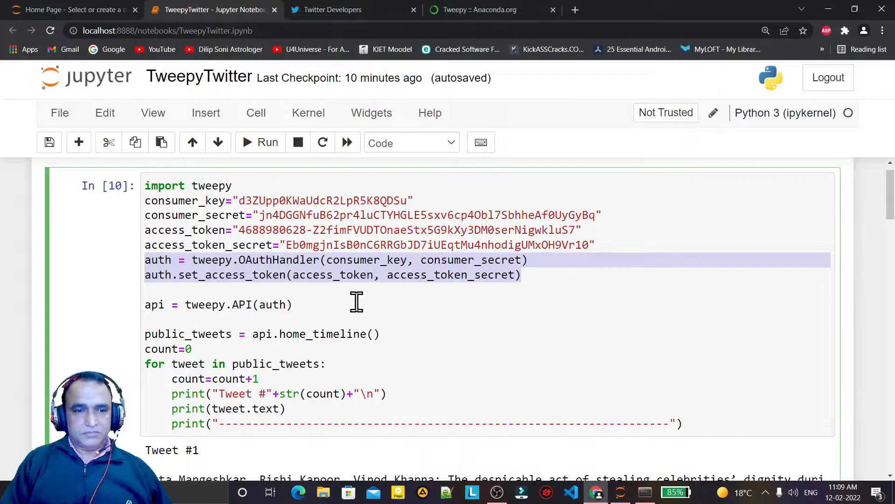
pyautogui.doubleClick(270, 305)
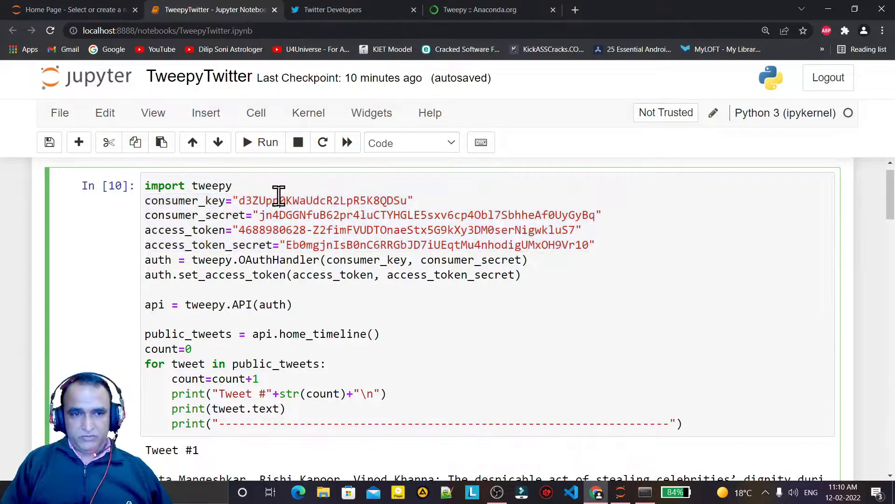
pyautogui.moveTo(611, 246)
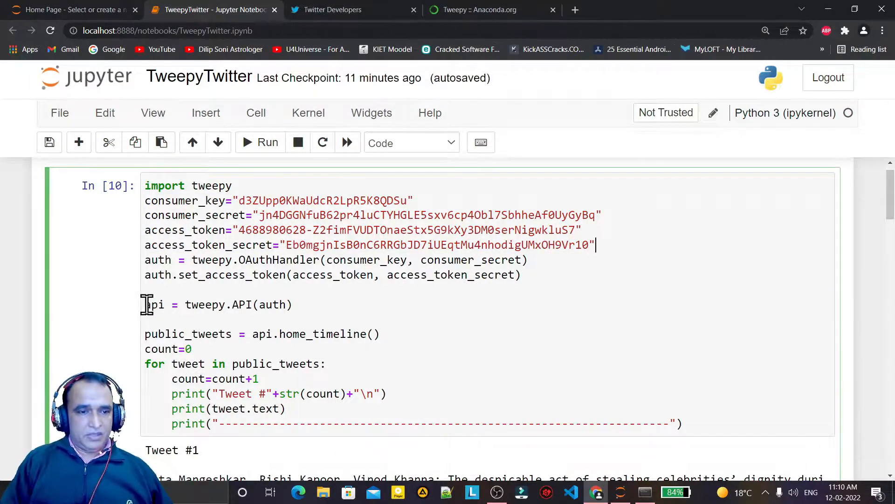
# Step: Review the api, home_timeline and tweet.text code lines, then re-run the Tweepy cell
pyautogui.doubleClick(155, 304)
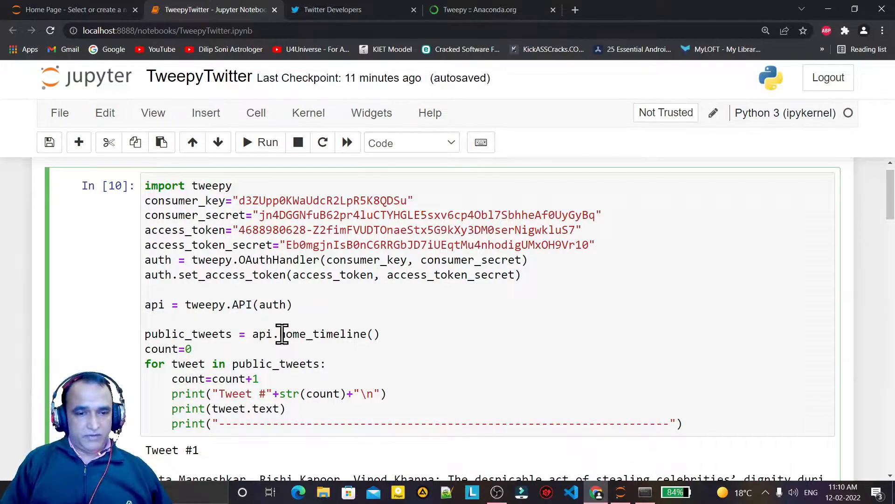
pyautogui.doubleClick(328, 334)
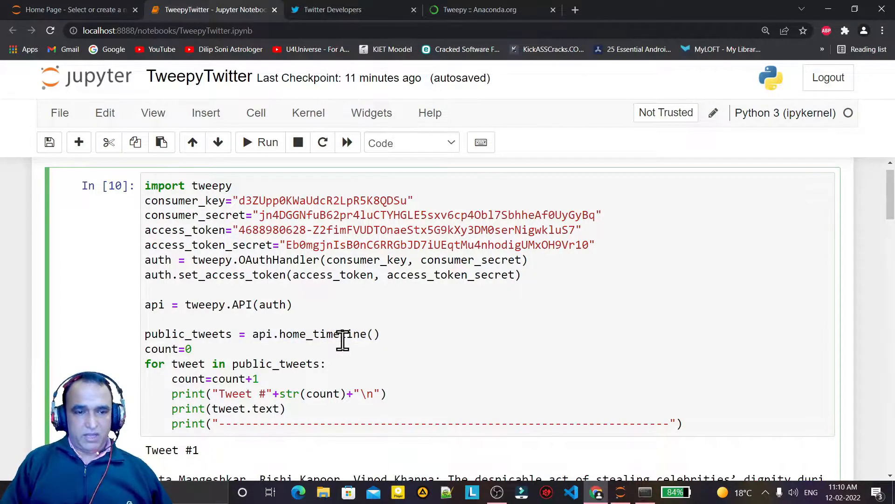
pyautogui.doubleClick(166, 334)
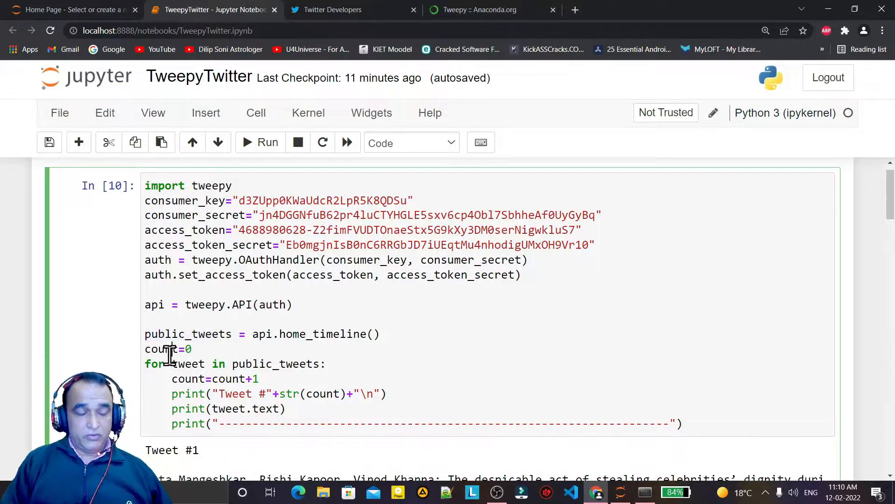
pyautogui.moveTo(260, 379)
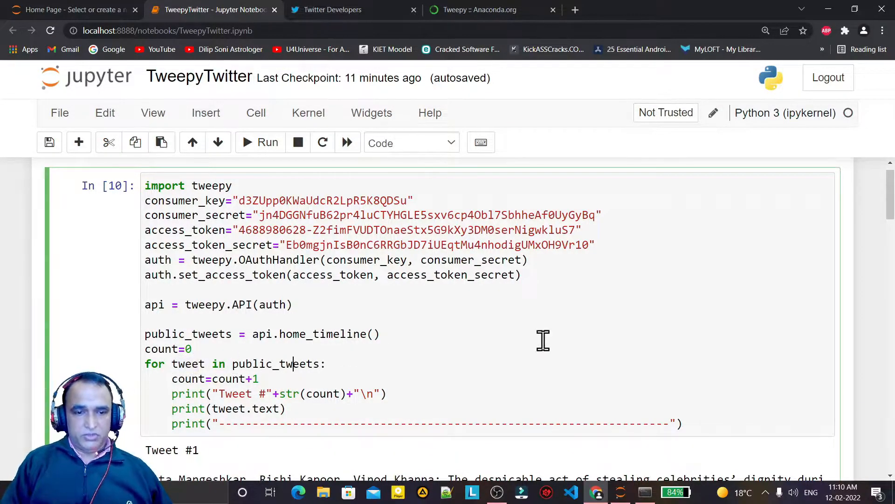
pyautogui.scroll(-3)
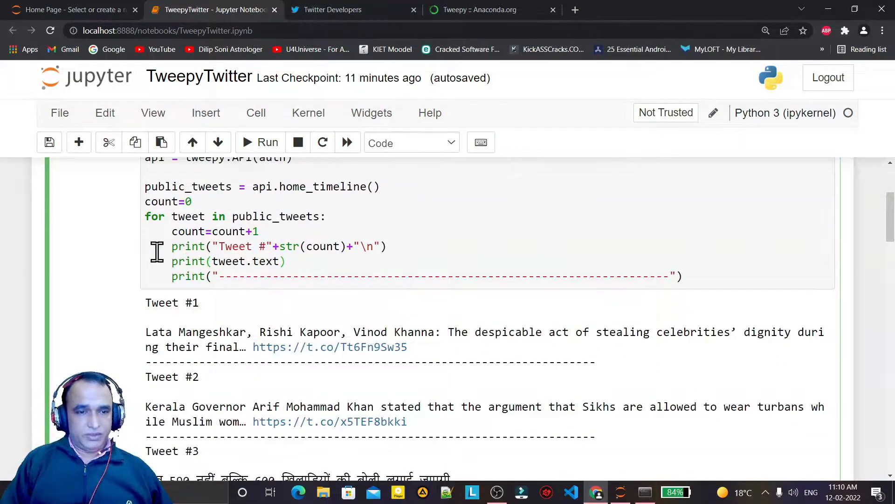
pyautogui.doubleClick(256, 261)
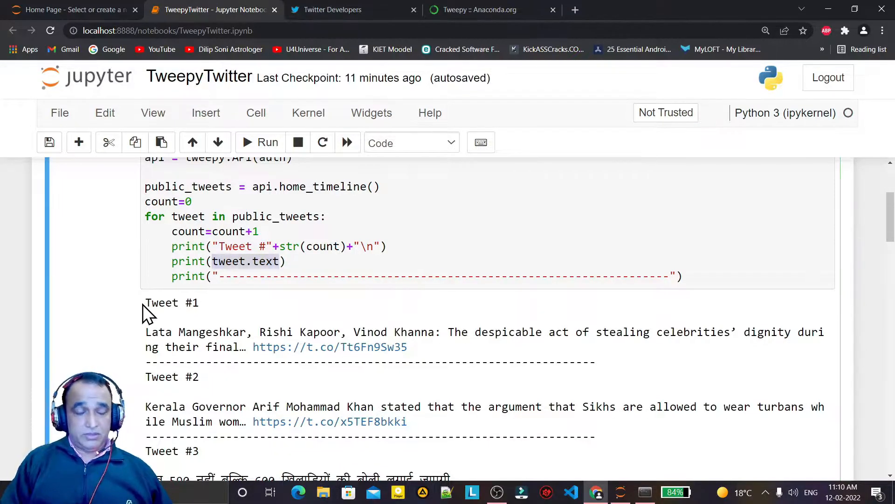
pyautogui.doubleClick(162, 302)
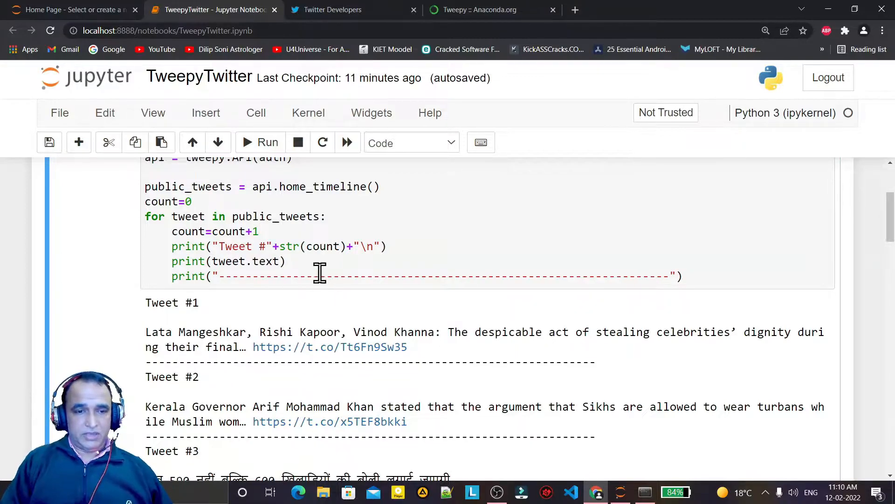
pyautogui.moveTo(354, 425)
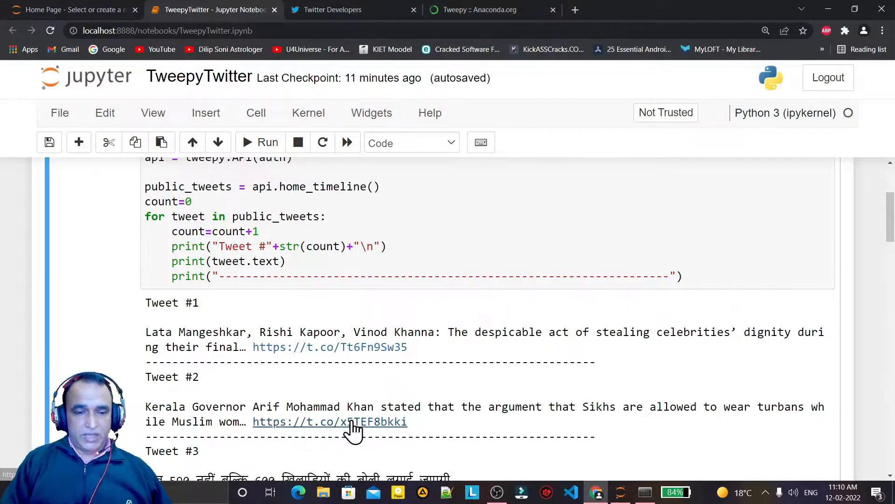
pyautogui.scroll(-3)
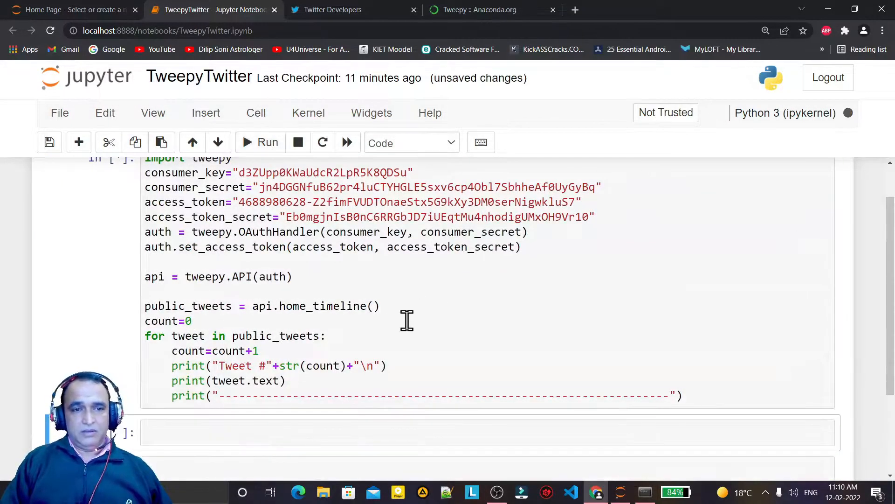
# Step: Check the In [11] tweet output and mark the four key and token lines
pyautogui.click(259, 142)
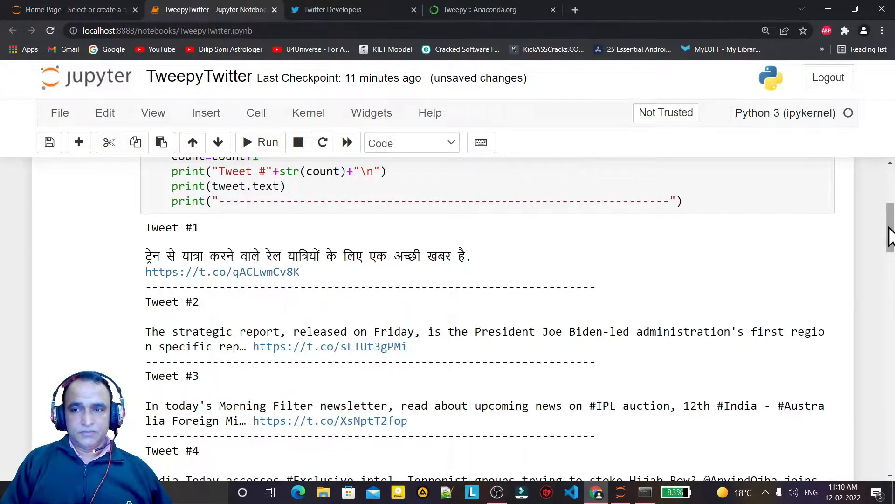
pyautogui.scroll(-3)
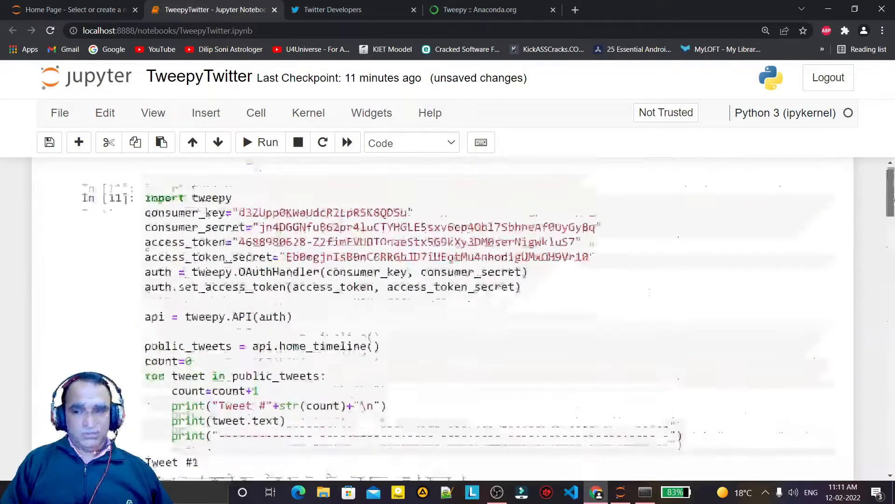
pyautogui.click(563, 337)
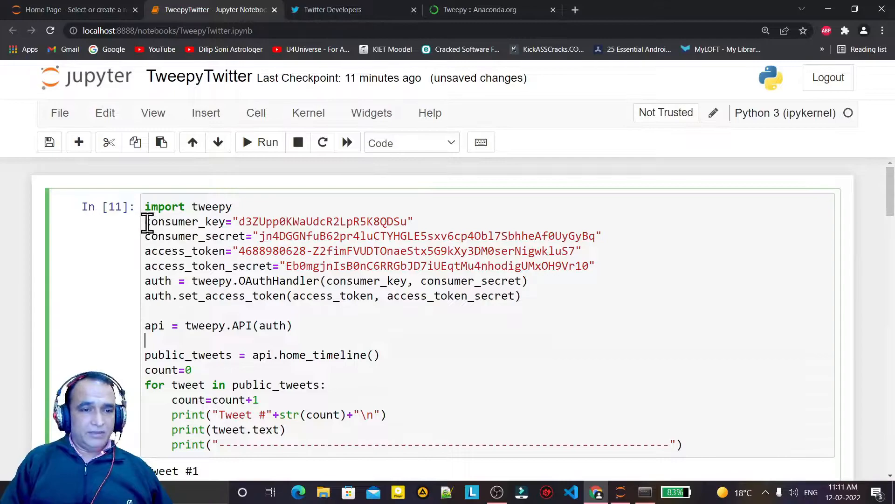
pyautogui.moveTo(145, 222); pyautogui.dragTo(593, 265)
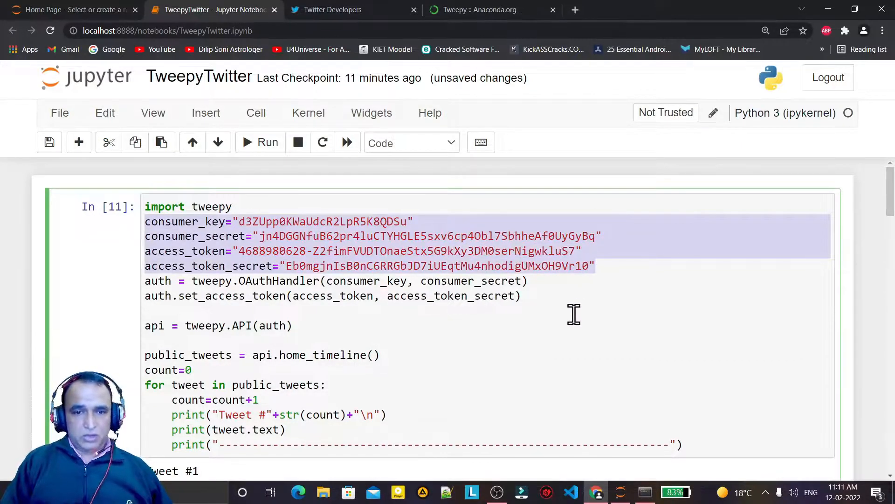
pyautogui.click(205, 206)
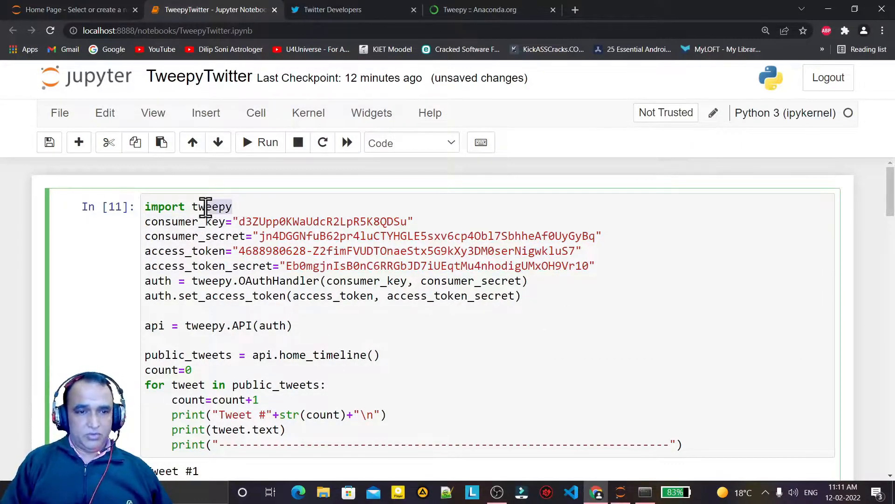
# Step: Copy 'conda install -c jacksongs tweepy' from the tweepy 3.5.0 Anaconda.org page
pyautogui.doubleClick(211, 206)
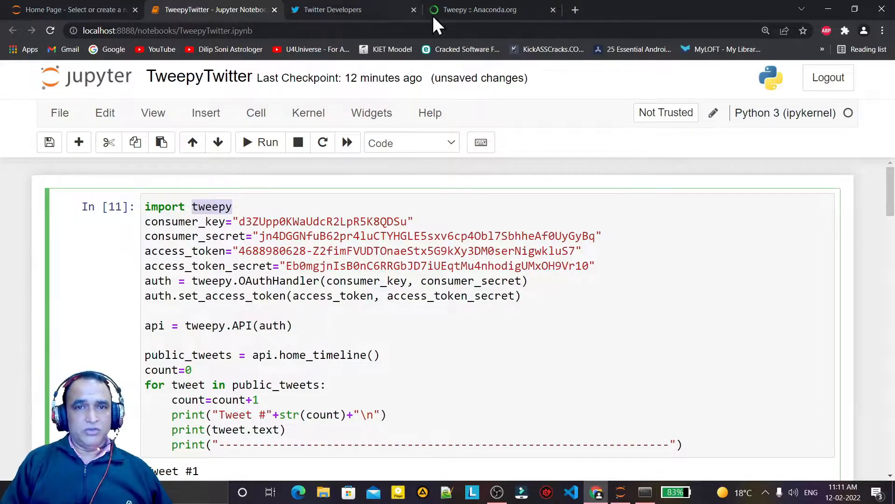
pyautogui.click(488, 10)
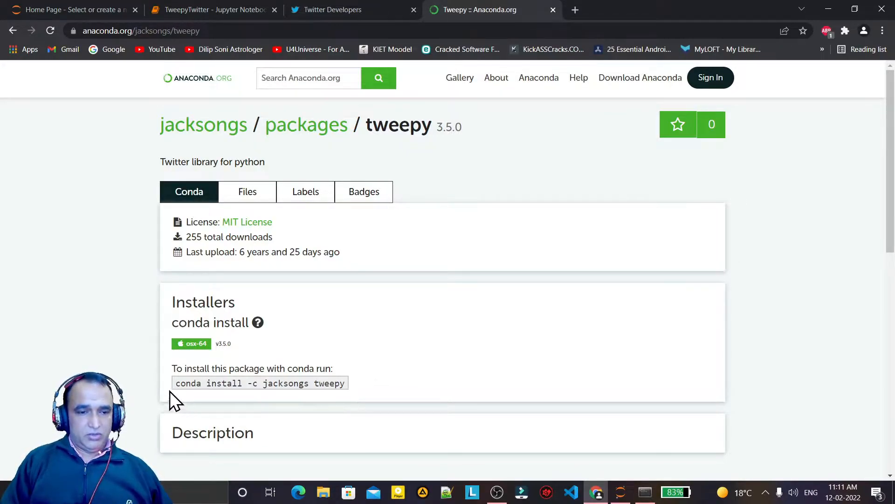
pyautogui.moveTo(176, 382); pyautogui.dragTo(345, 383)
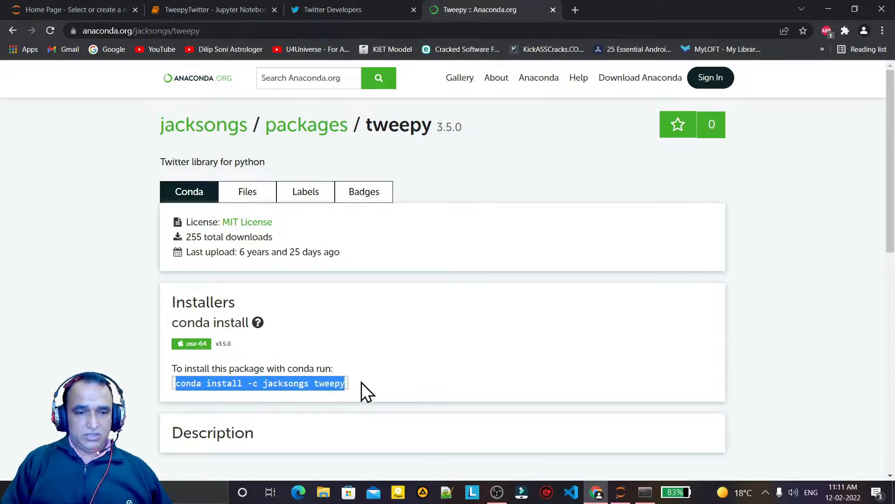
pyautogui.moveTo(628, 426)
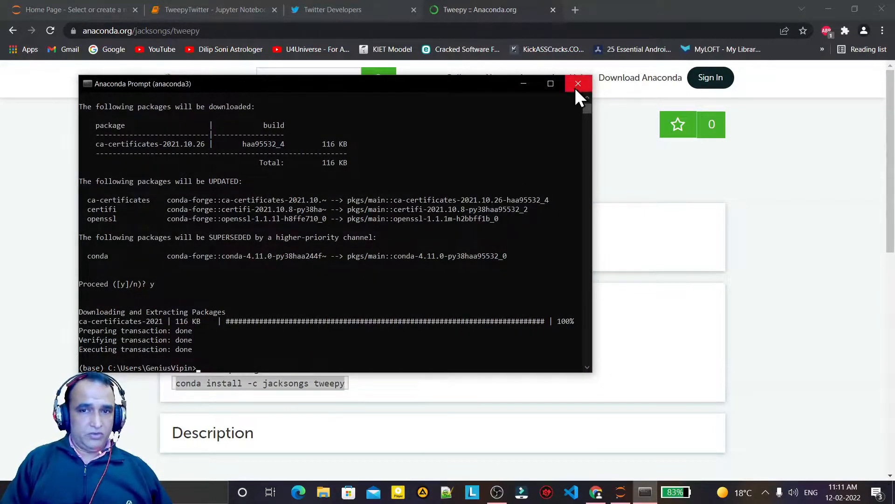
# Step: Run 'conda install -c jacksongs tweepy' in a fresh Anaconda Prompt, then close it
pyautogui.click(577, 84)
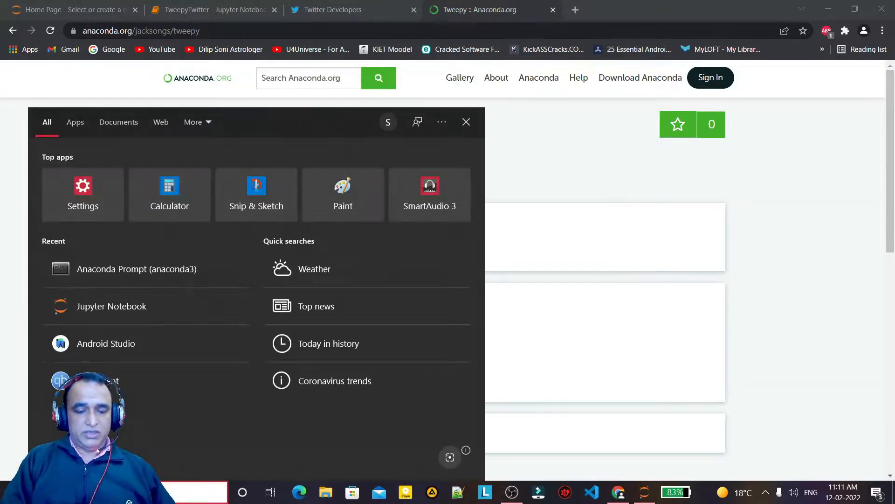
pyautogui.write('access')
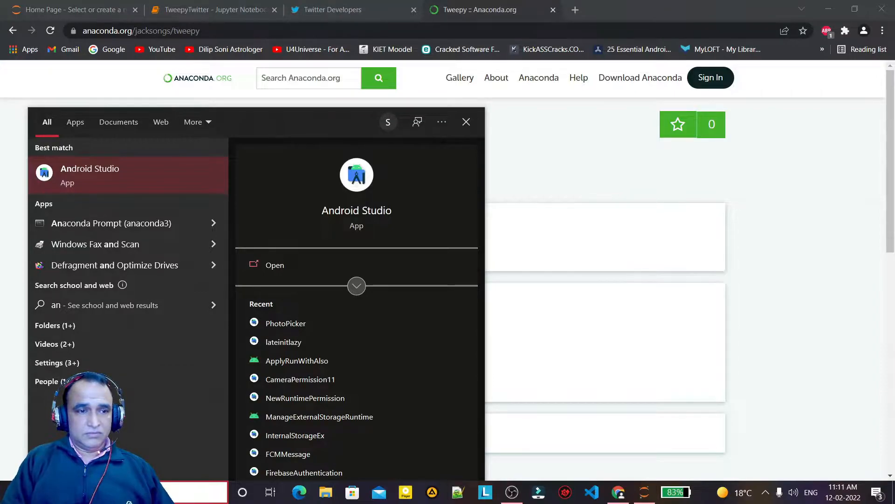
pyautogui.click(112, 222)
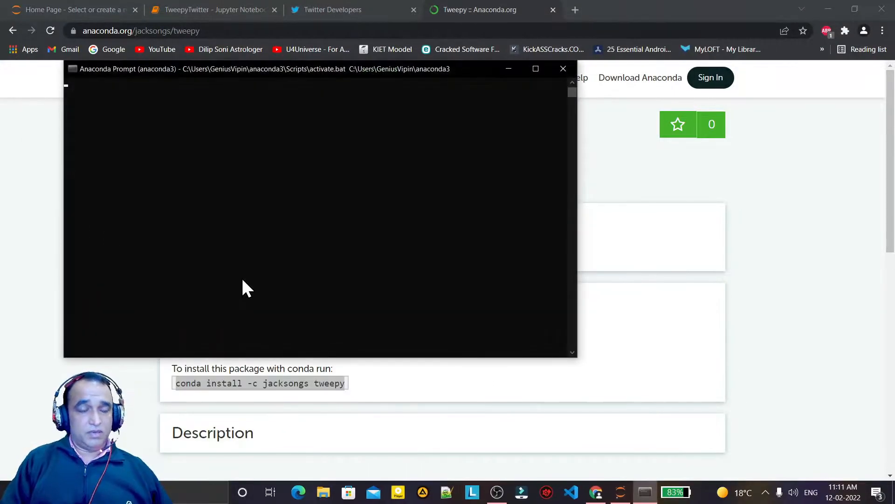
pyautogui.write('conda install -c jacksongs tweepy')
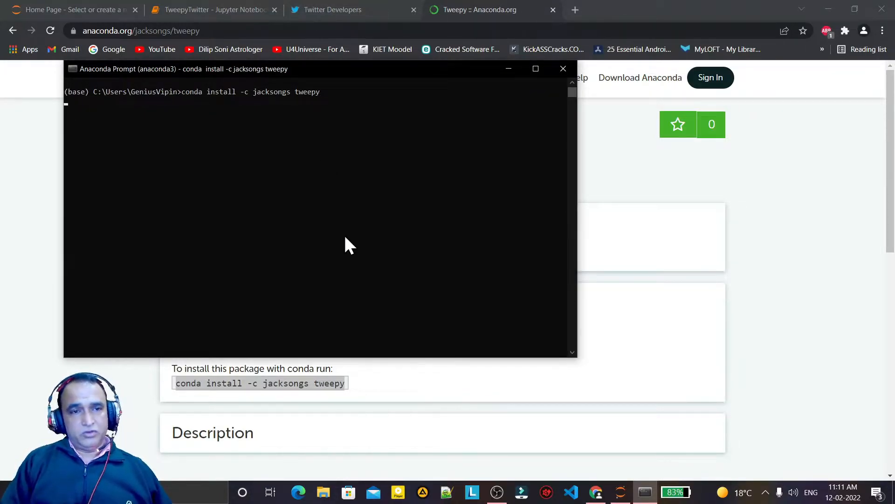
pyautogui.moveTo(328, 169)
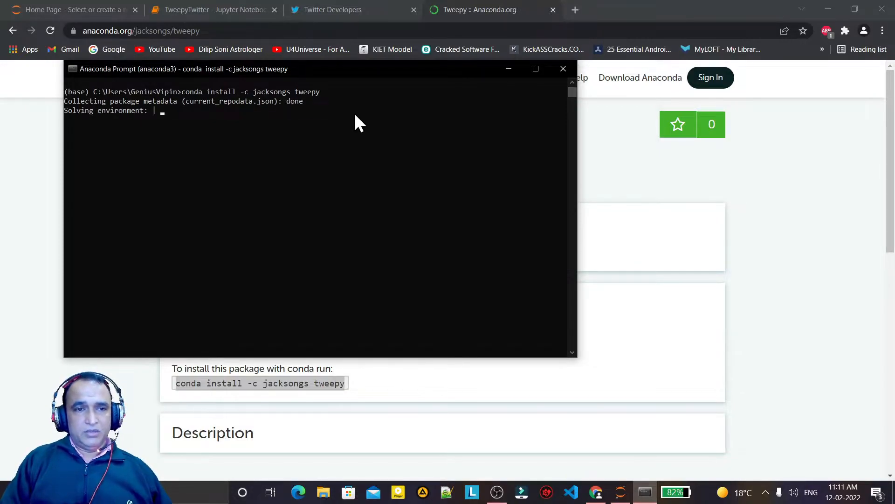
pyautogui.moveTo(381, 132)
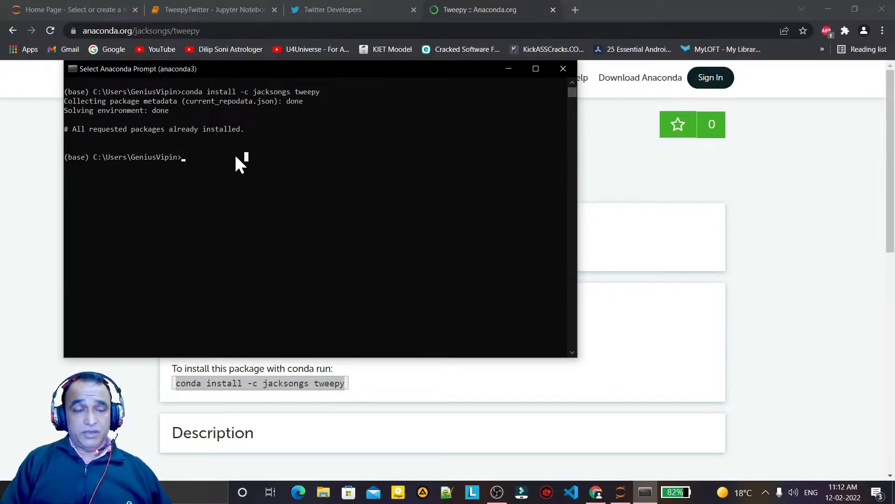
pyautogui.moveTo(493, 140)
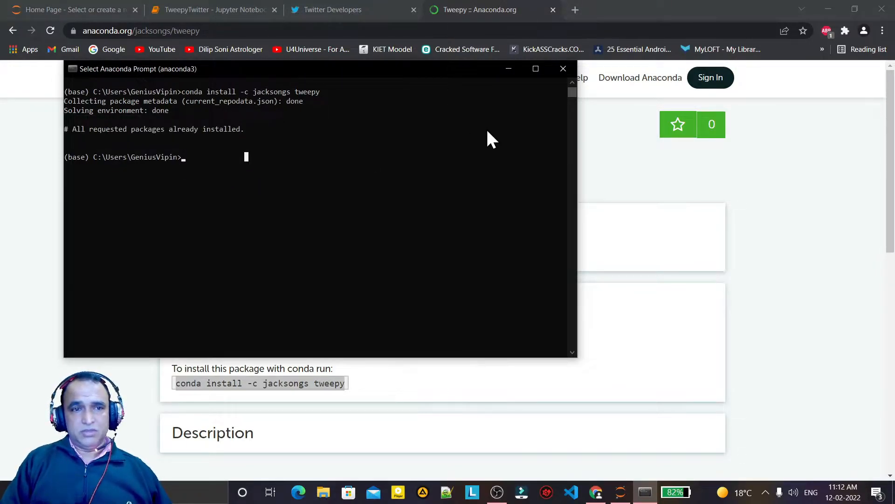
pyautogui.moveTo(563, 68)
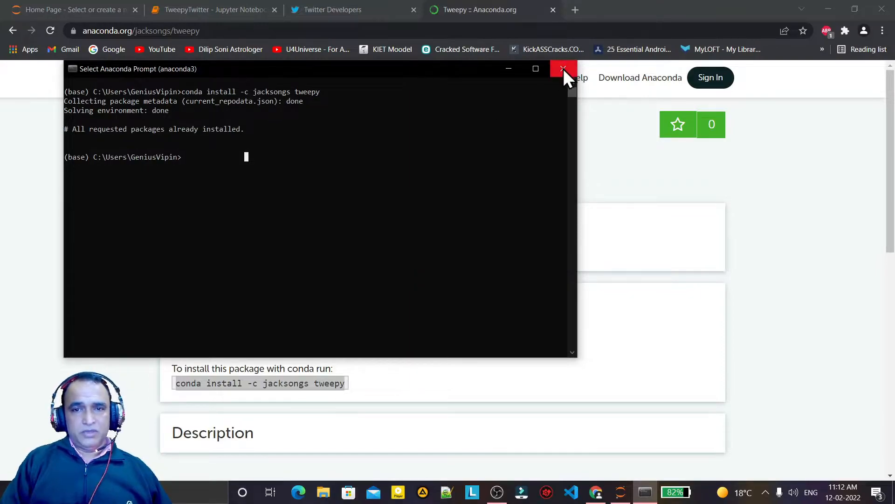
pyautogui.click(562, 69)
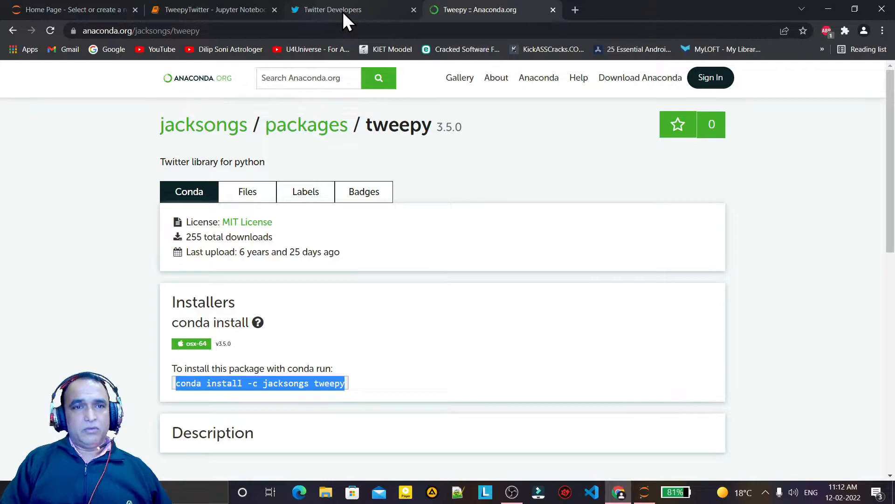
# Step: Go to the Twitter Developer Portal and open Project 1 under Projects & Apps
pyautogui.click(340, 10)
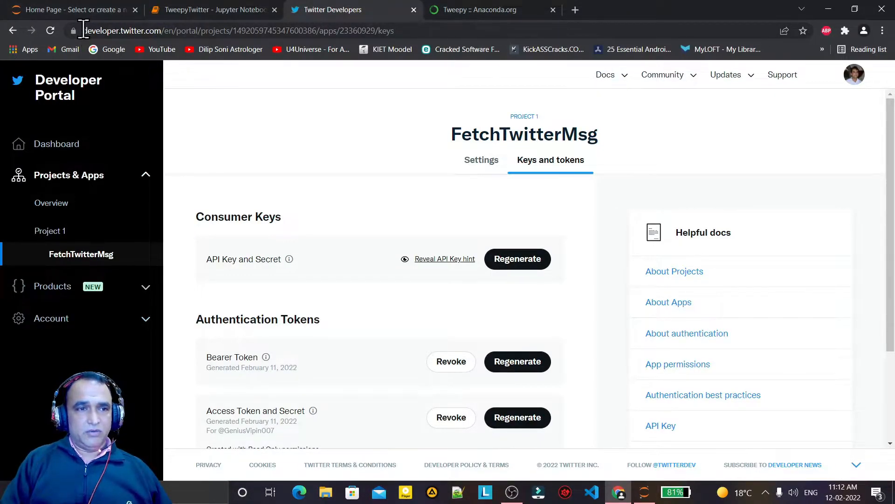
pyautogui.click(228, 31)
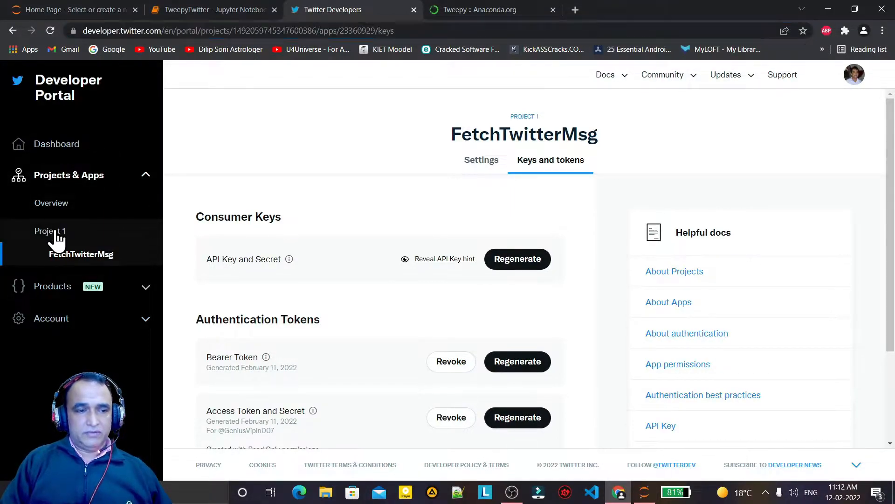
pyautogui.click(51, 230)
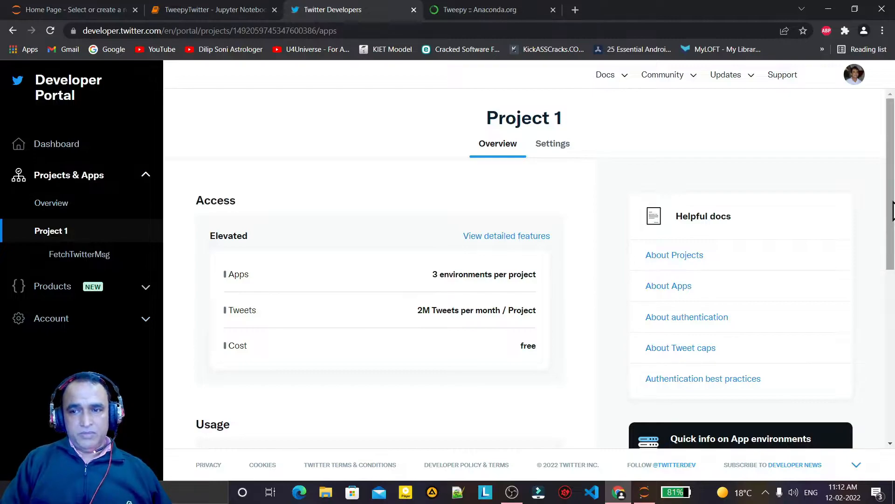
pyautogui.scroll(-3)
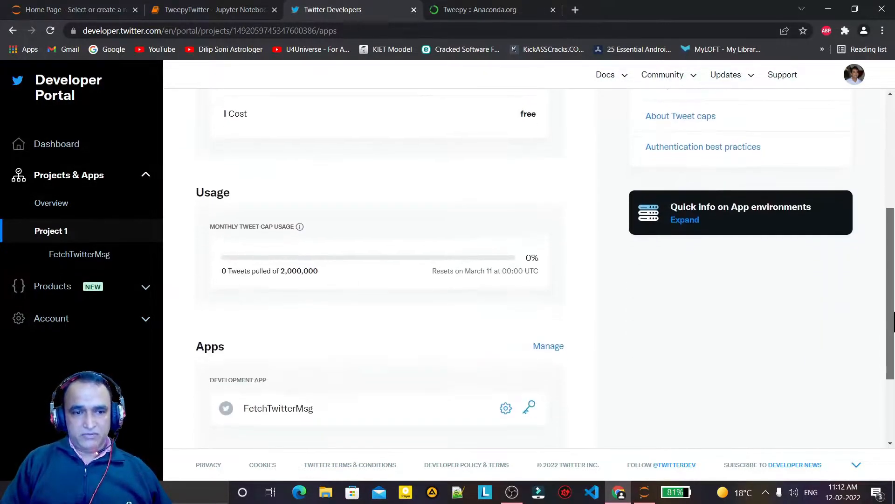
pyautogui.scroll(-3)
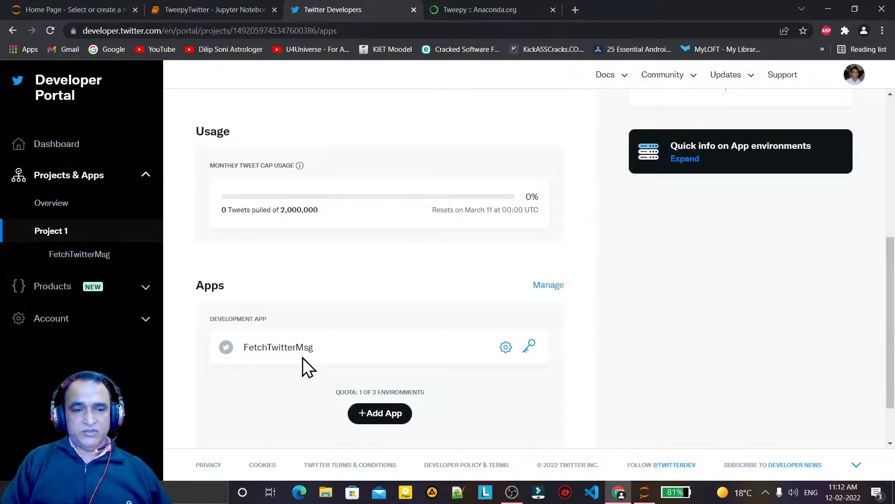
pyautogui.moveTo(325, 277)
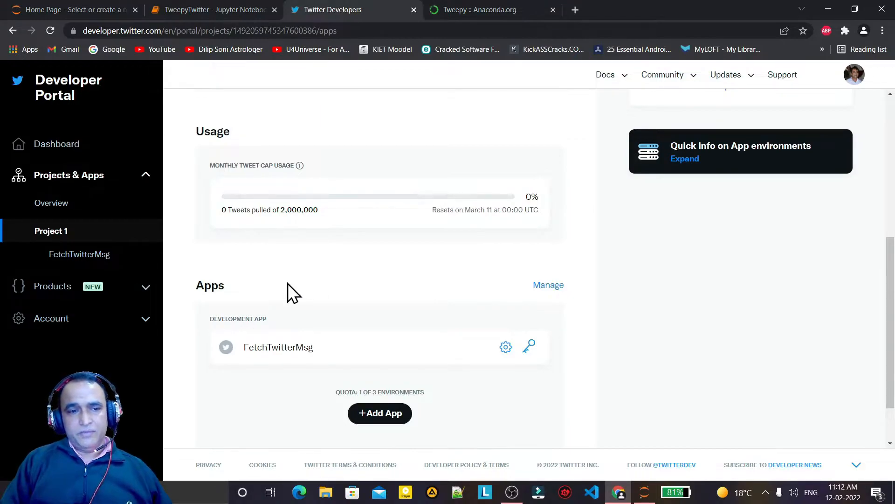
pyautogui.moveTo(248, 379)
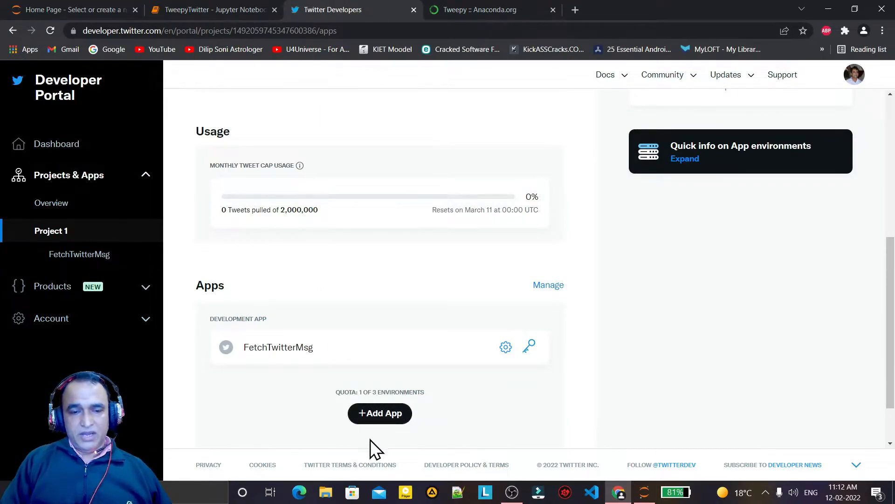
pyautogui.moveTo(379, 413)
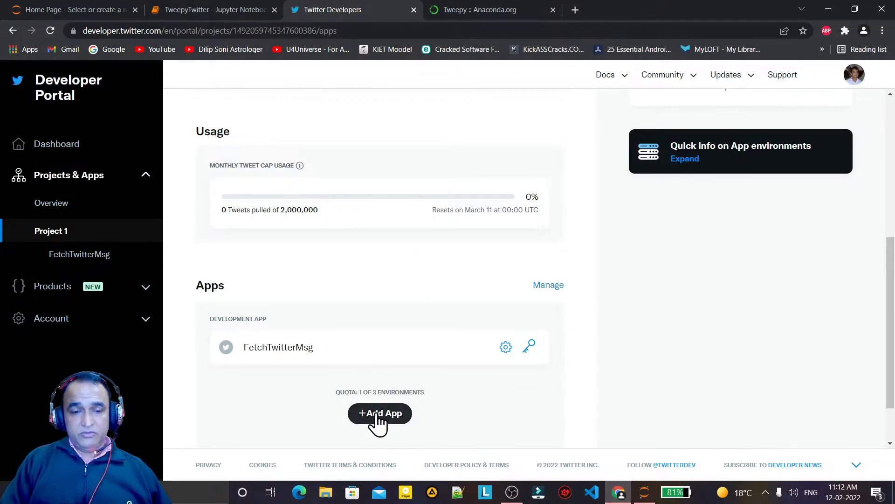
pyautogui.moveTo(422, 416)
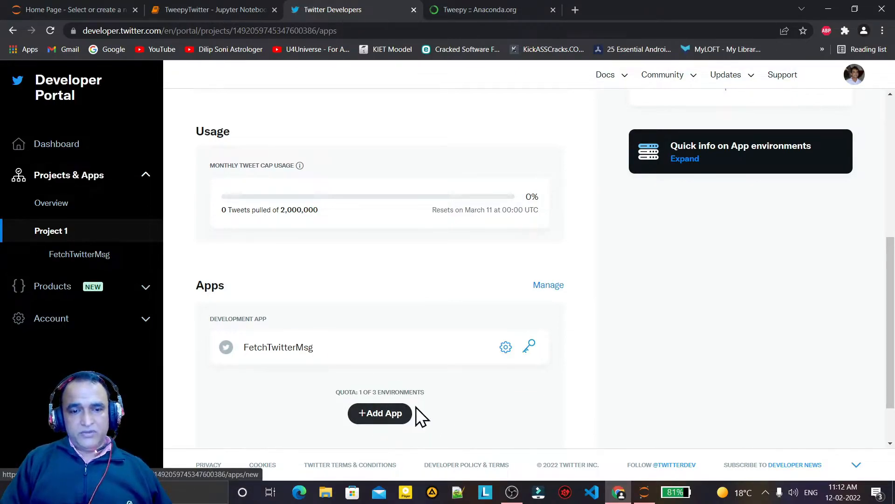
pyautogui.moveTo(463, 415)
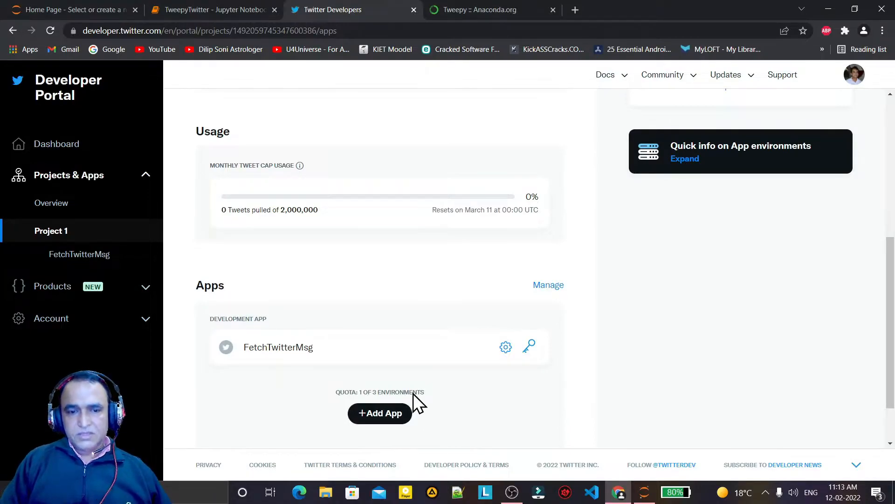
pyautogui.moveTo(455, 409)
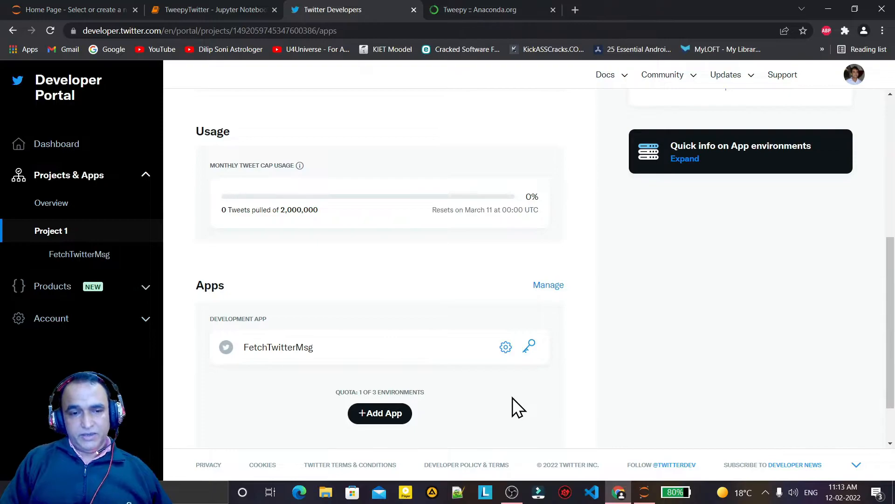
pyautogui.moveTo(509, 415)
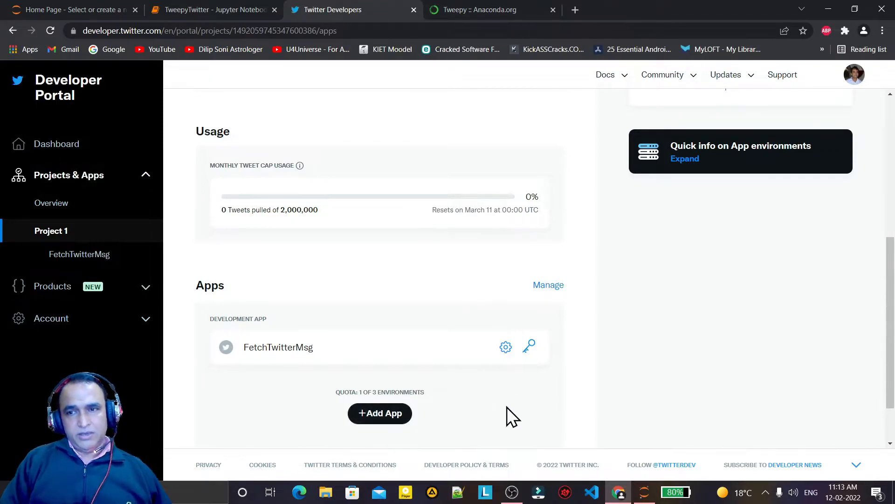
pyautogui.moveTo(264, 347)
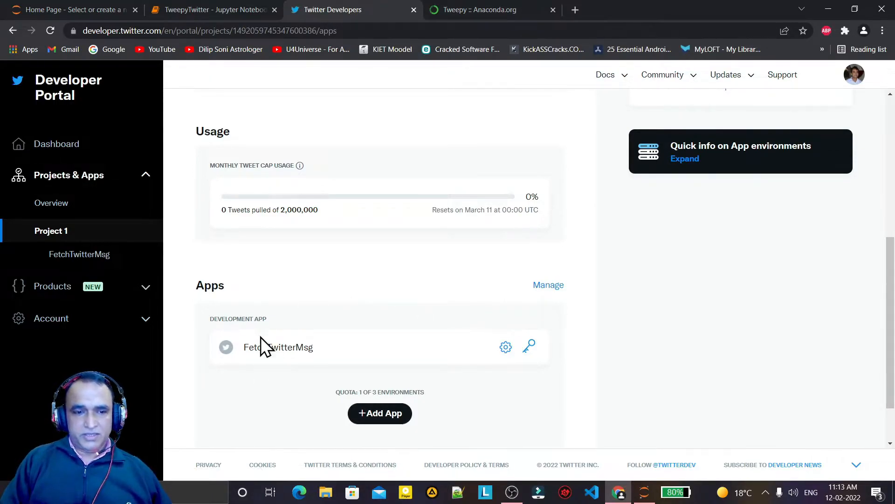
# Step: Open the App settings for FetchTwitterMsg (app ID 23360929)
pyautogui.doubleClick(278, 346)
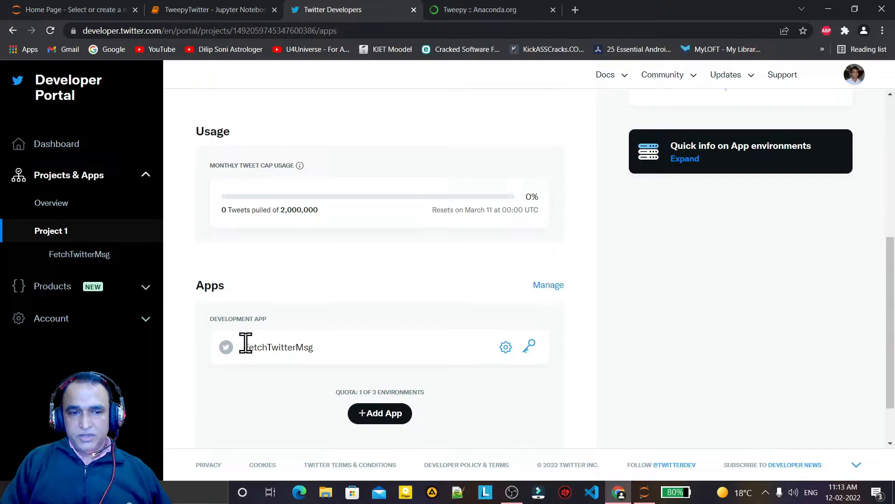
pyautogui.doubleClick(278, 346)
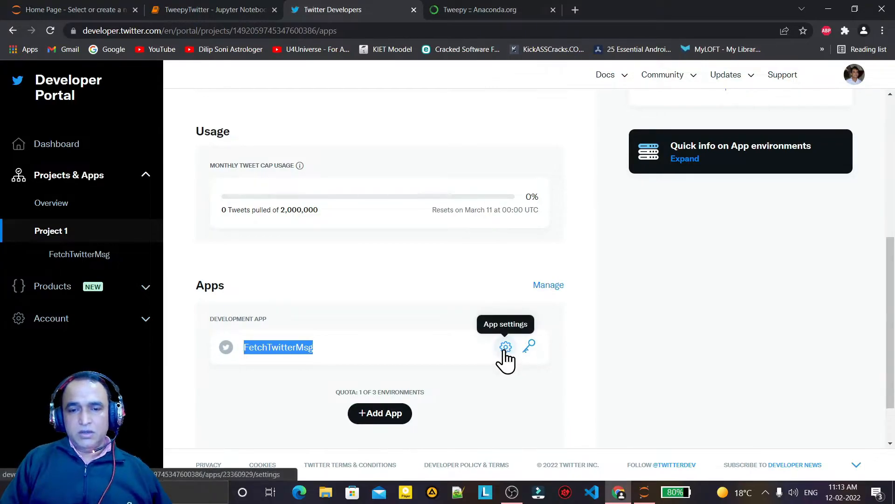
pyautogui.click(505, 346)
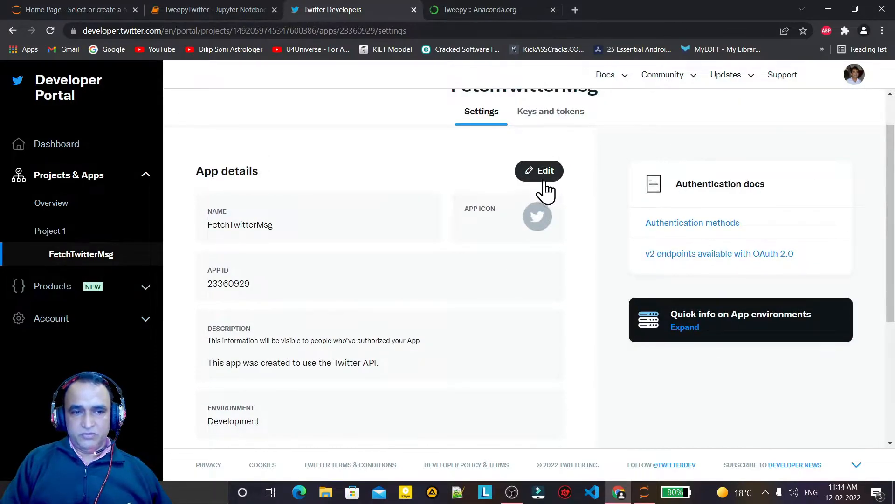
pyautogui.moveTo(107, 311)
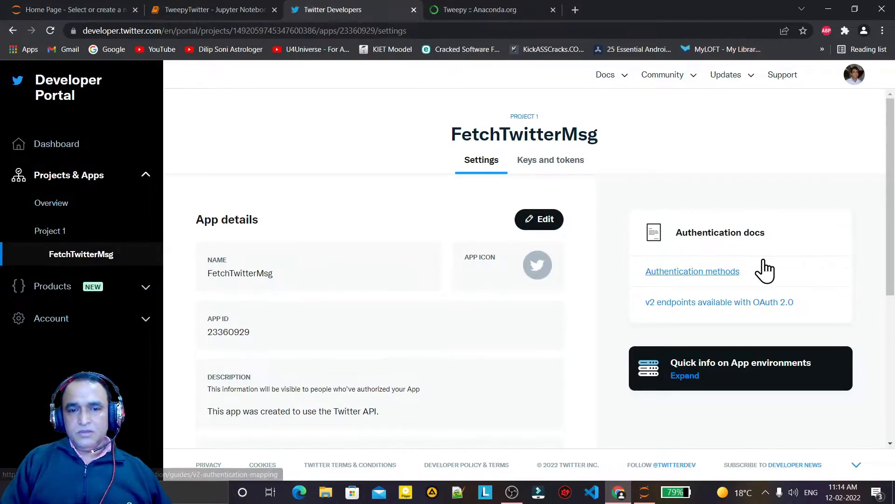
# Step: Leave the FetchTwitterMsg settings and return to Project 1's overview
pyautogui.scroll(-3)
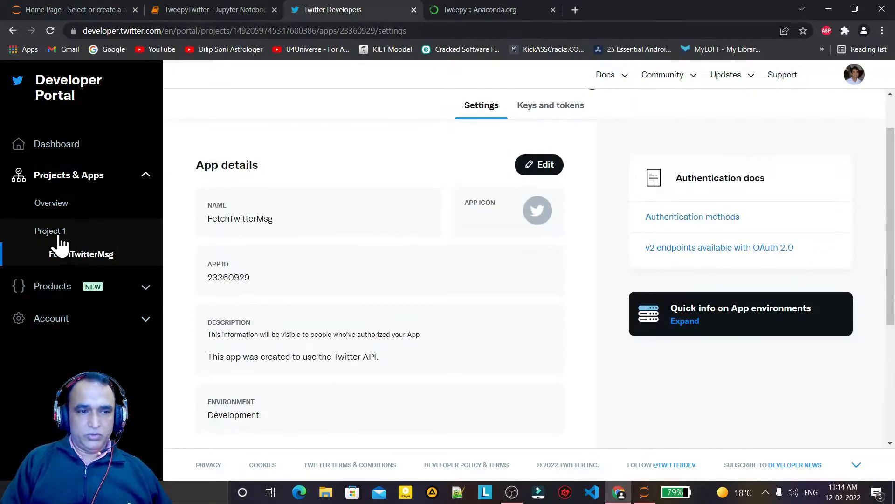
pyautogui.click(51, 230)
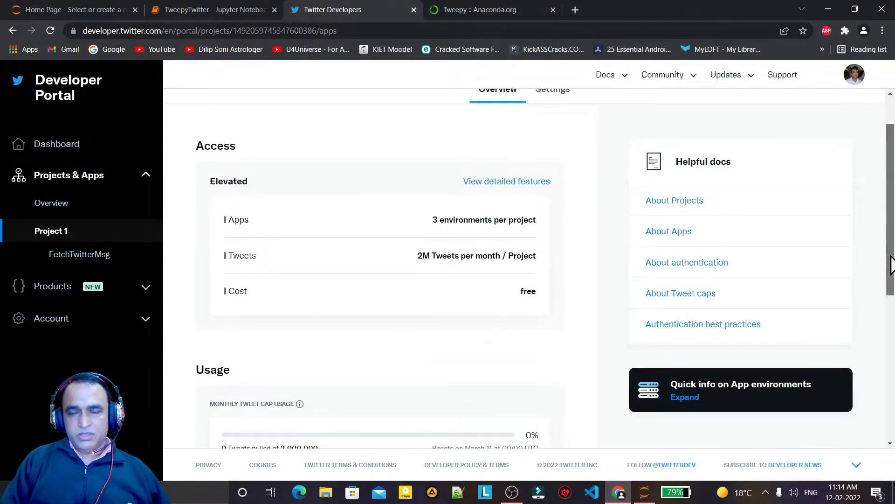
# Step: Regenerate the FetchTwitterMsg API Key and Secret from its keys and tokens page
pyautogui.scroll(-3)
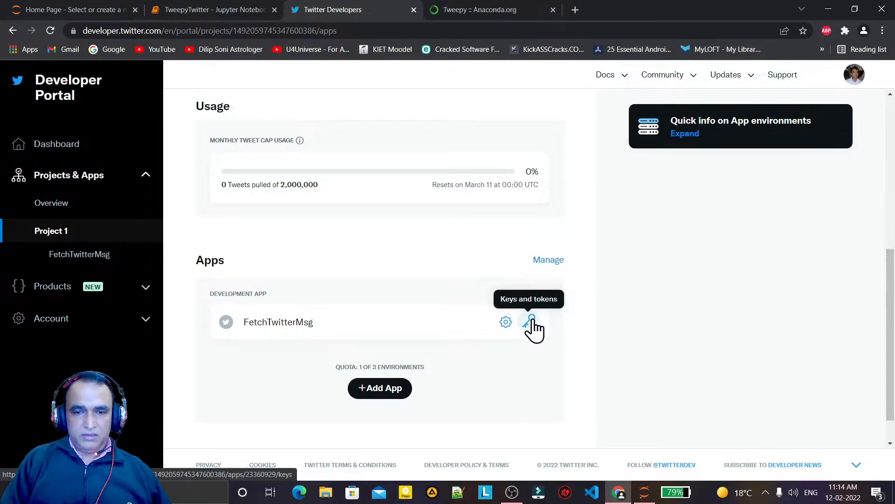
pyautogui.click(531, 321)
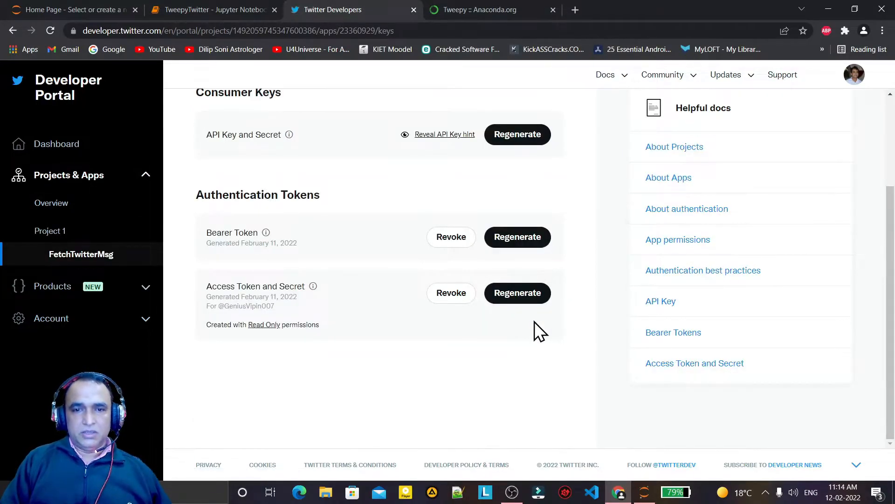
pyautogui.scroll(3)
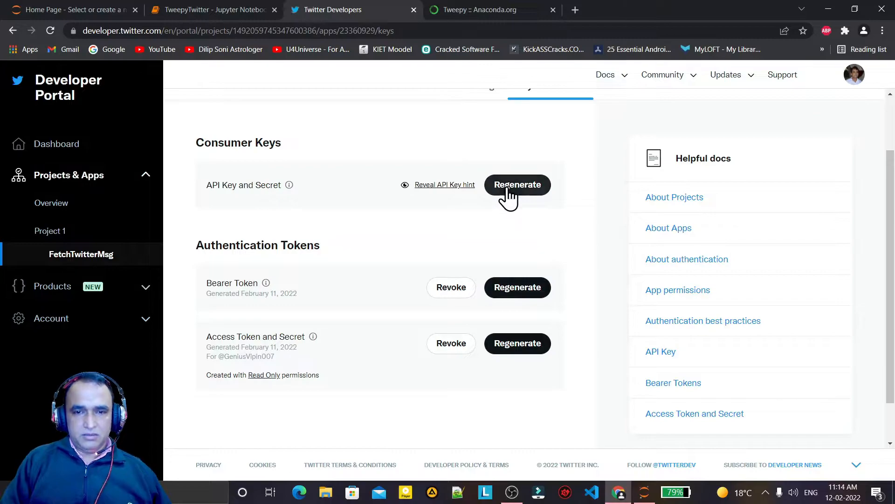
pyautogui.click(516, 185)
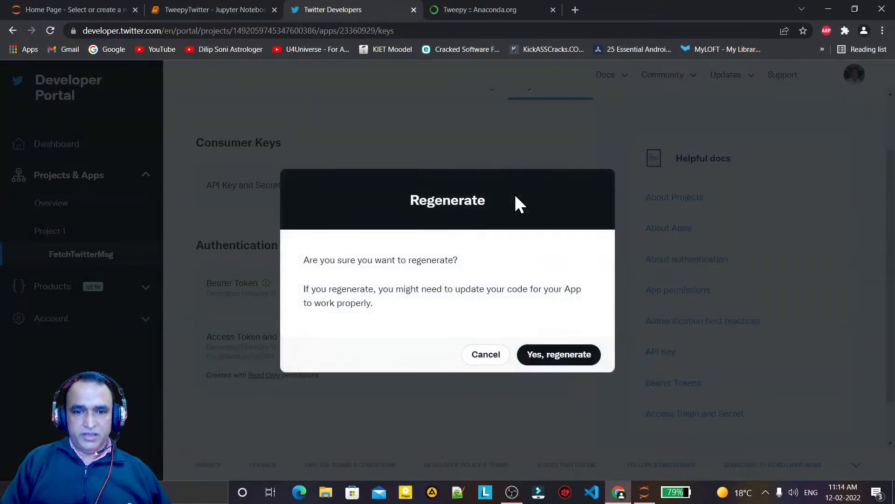
pyautogui.click(558, 354)
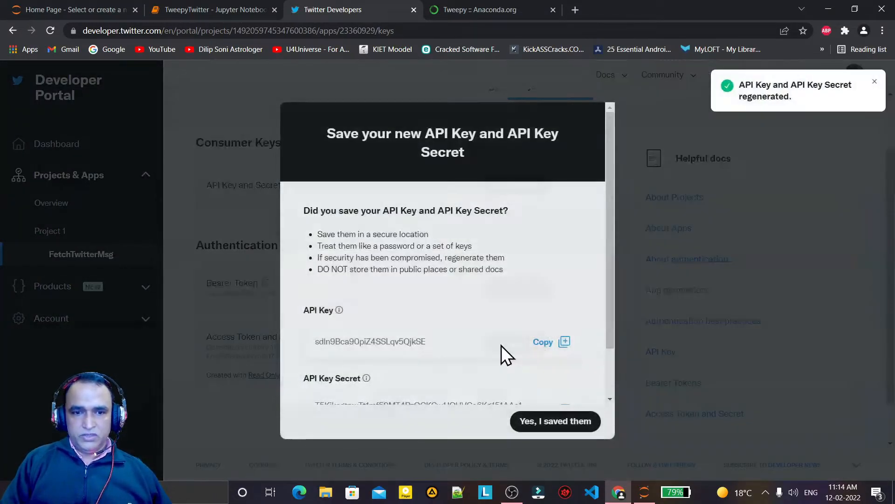
pyautogui.scroll(-3)
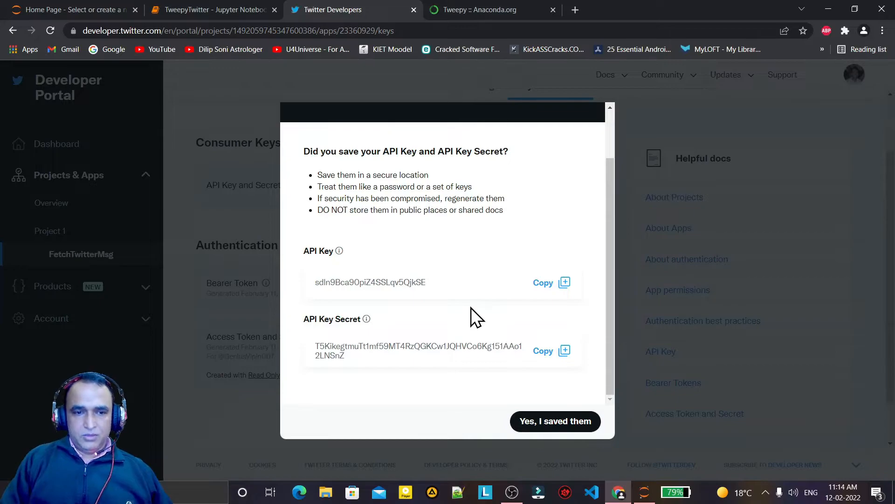
pyautogui.click(542, 282)
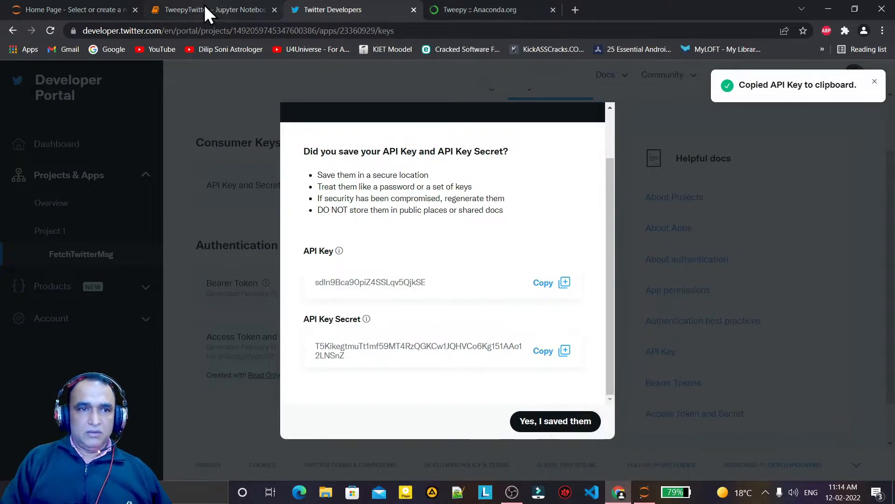
pyautogui.click(211, 10)
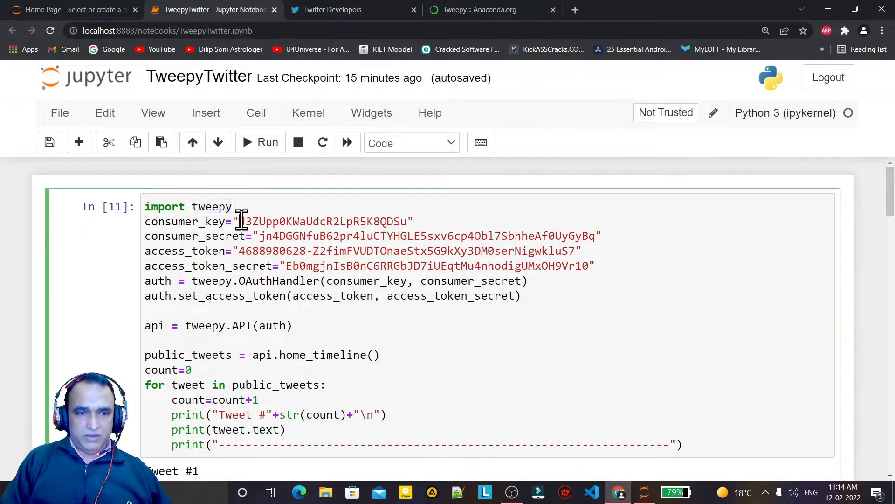
pyautogui.moveTo(239, 221); pyautogui.dragTo(407, 221)
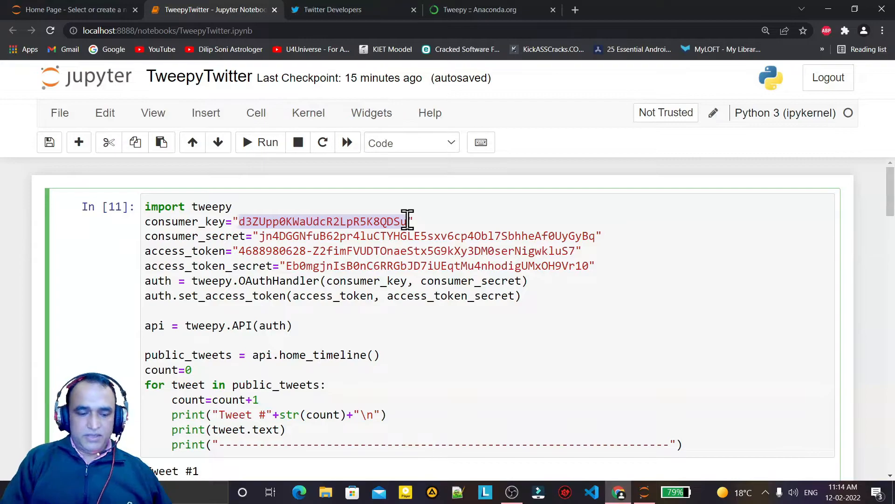
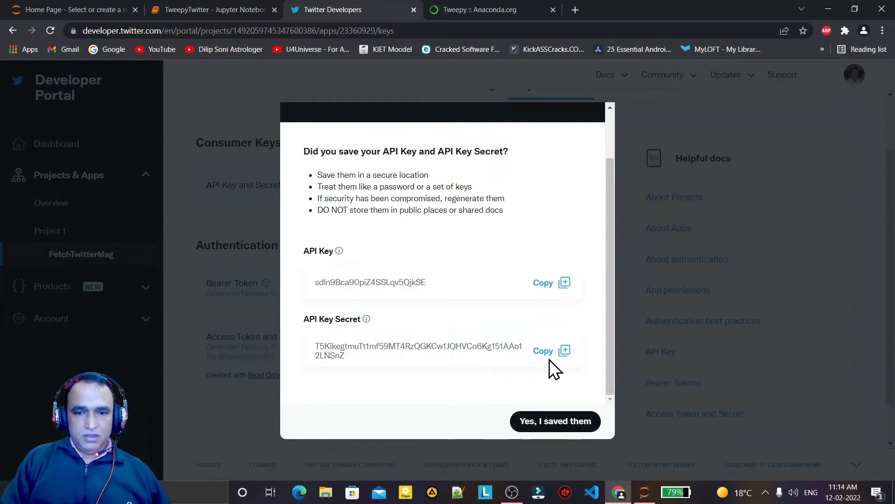
# Step: Replace consumer_secret with the new API key secret and confirm the keys were saved
pyautogui.click(549, 350)
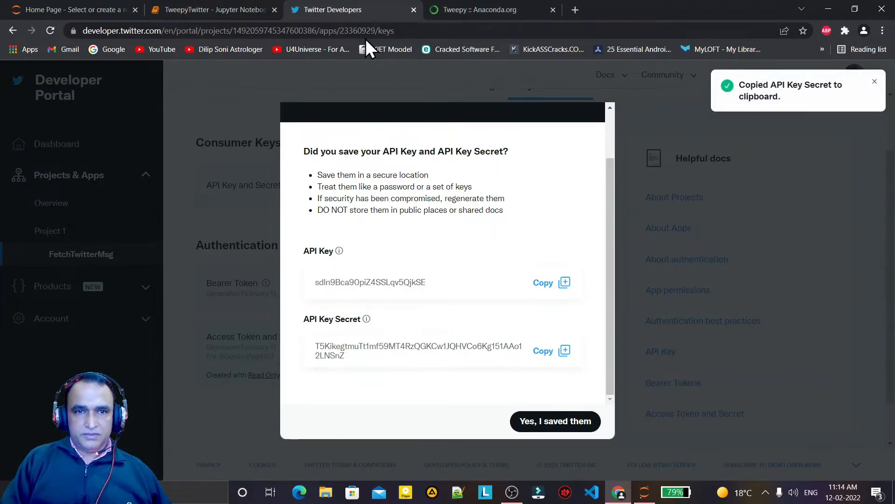
pyautogui.click(212, 9)
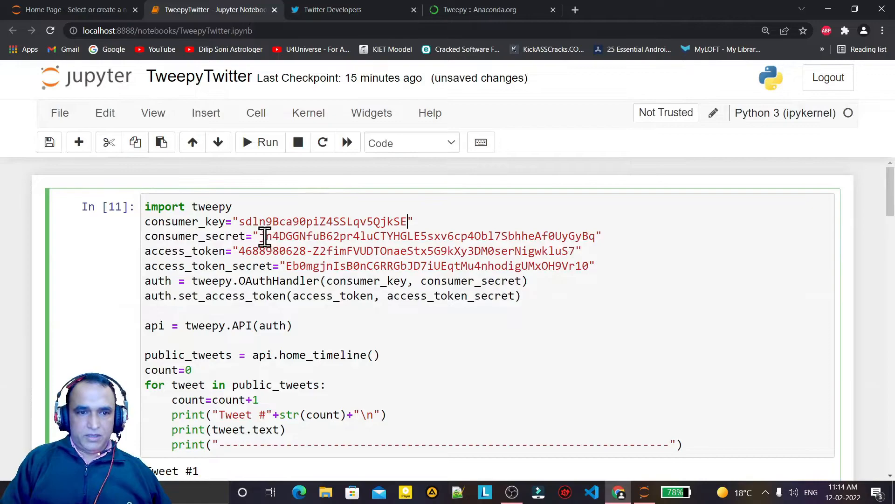
pyautogui.moveTo(262, 236); pyautogui.dragTo(593, 236)
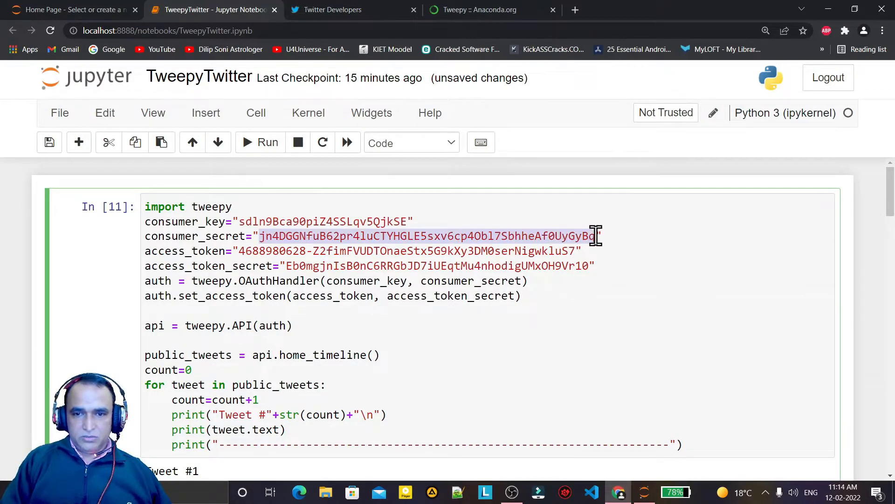
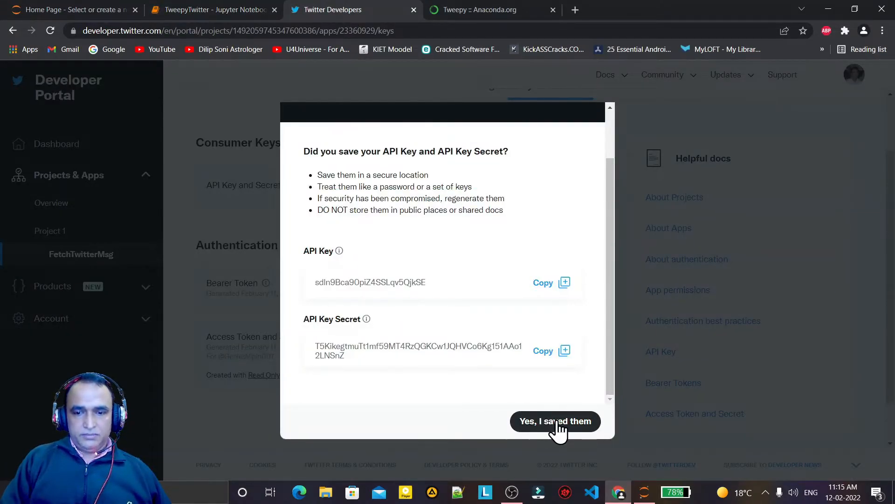
pyautogui.click(555, 421)
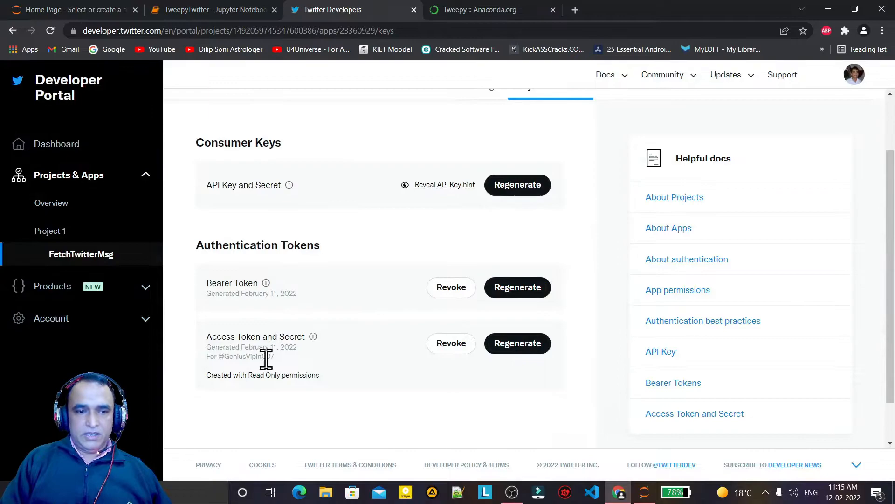
pyautogui.moveTo(473, 376)
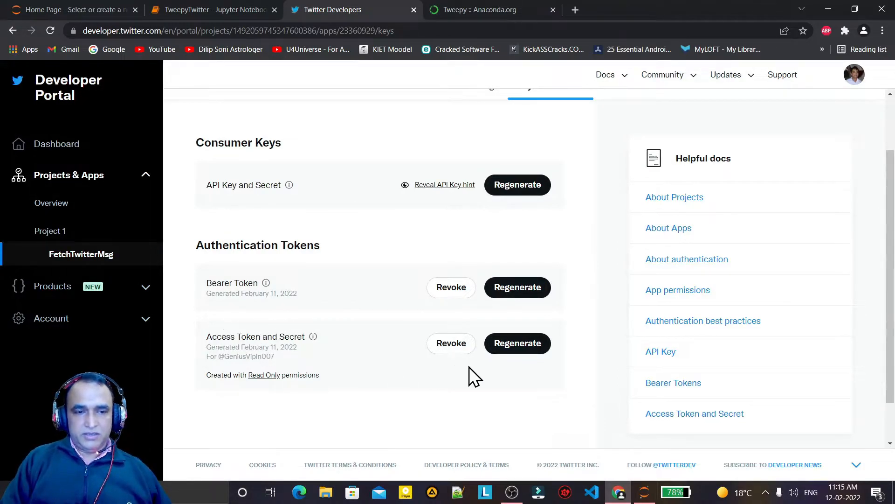
# Step: Regenerate the access token and secret and replace the notebook's access_token value
pyautogui.click(517, 343)
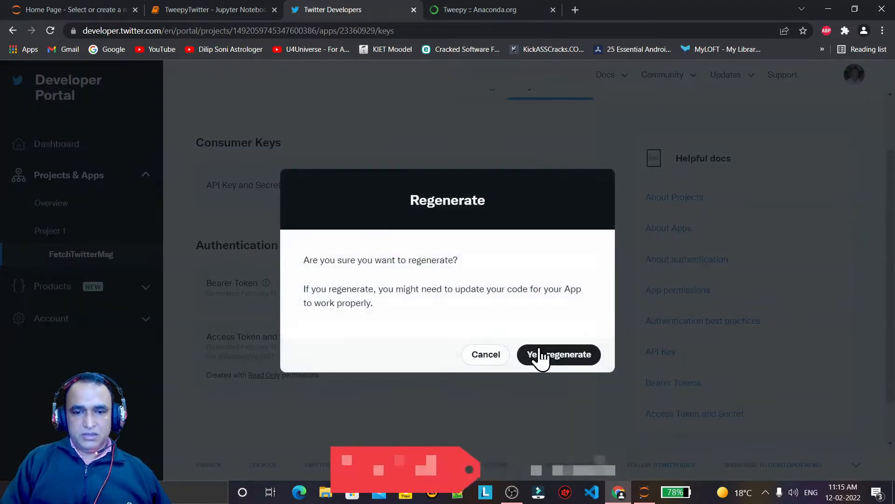
pyautogui.click(558, 354)
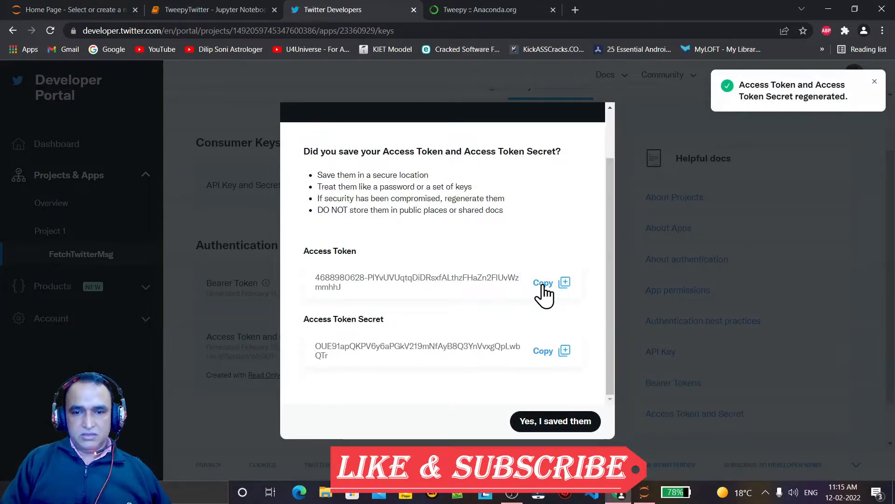
pyautogui.click(211, 10)
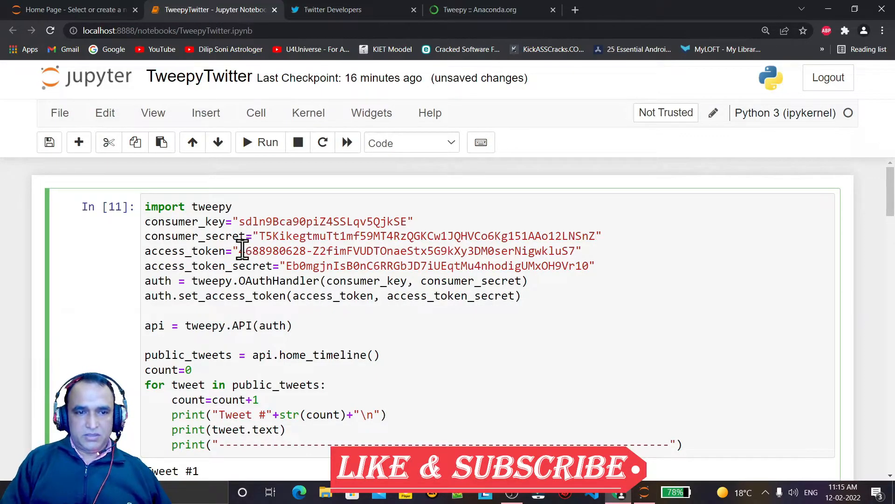
pyautogui.moveTo(239, 250); pyautogui.dragTo(574, 249)
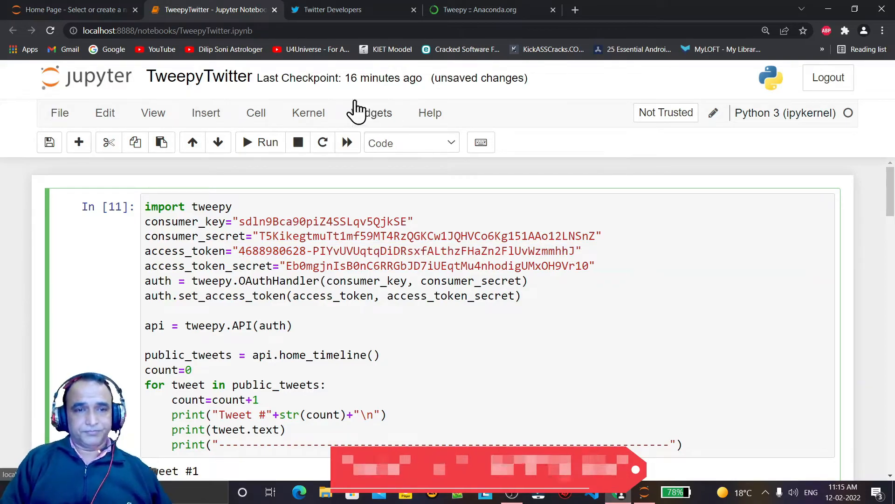
pyautogui.click(342, 10)
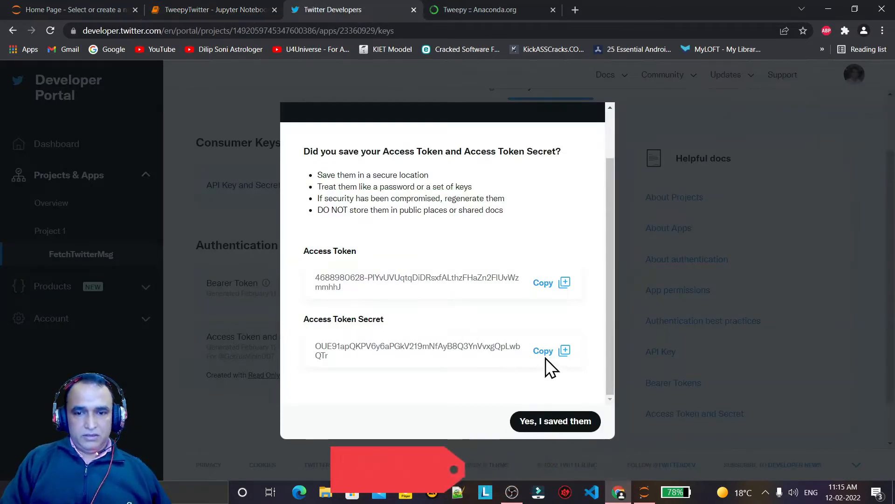
pyautogui.click(550, 350)
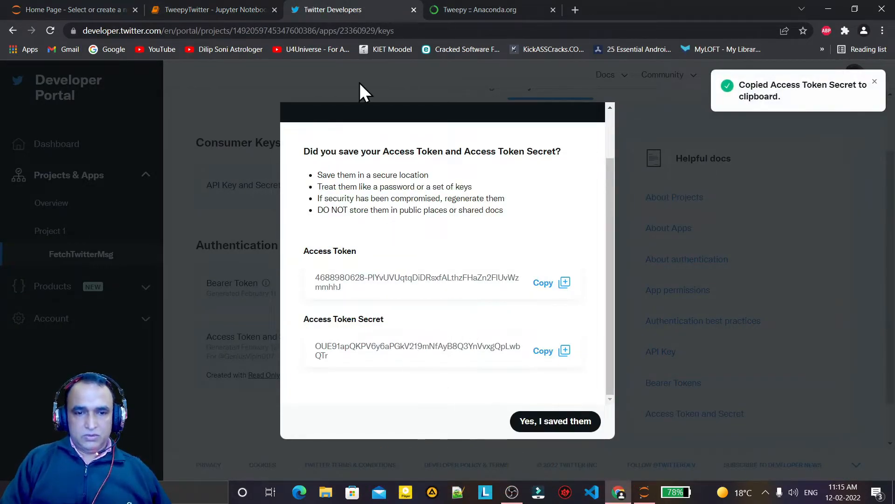
pyautogui.click(211, 10)
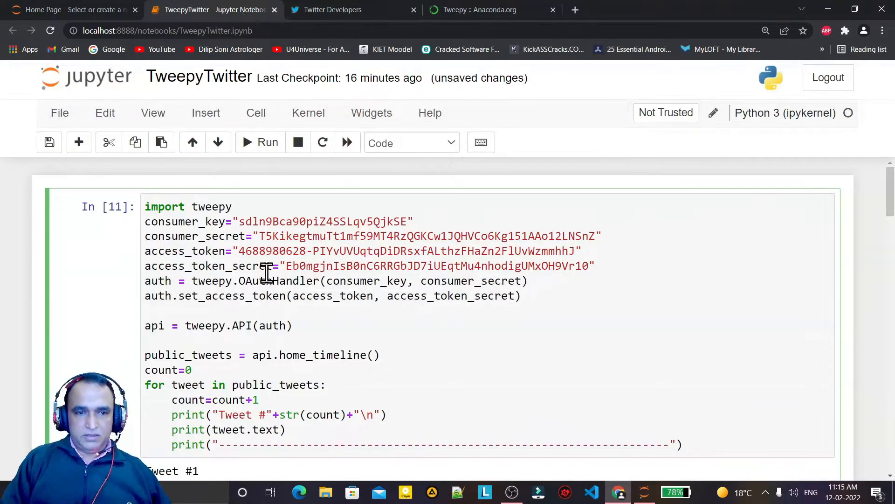
pyautogui.moveTo(287, 266); pyautogui.dragTo(534, 265)
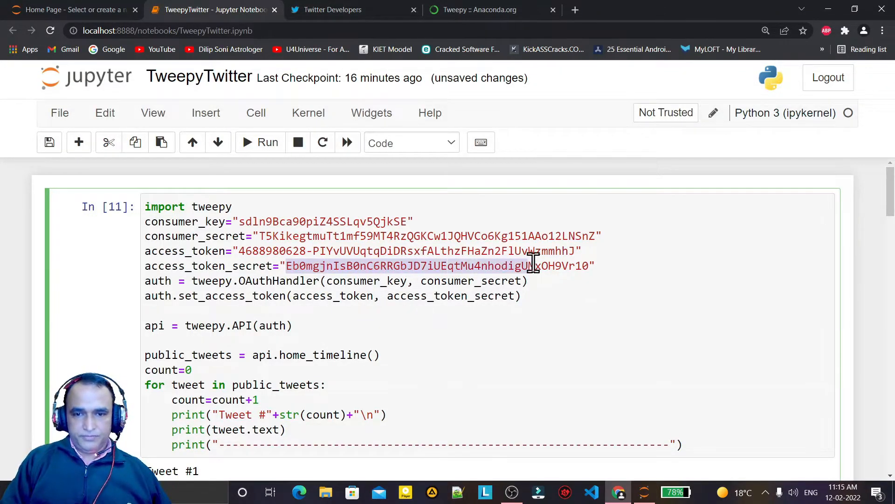
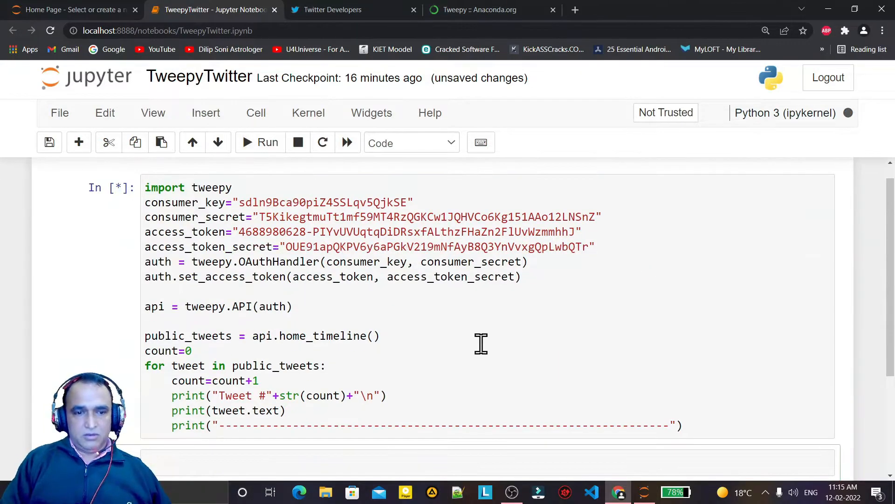
# Step: Run the Tweepy cell with the new credentials and review the printed tweets
pyautogui.click(259, 142)
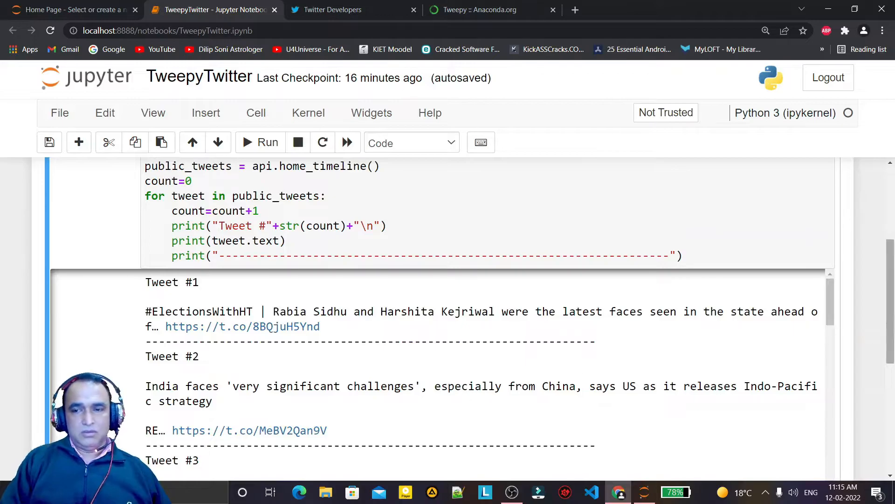
pyautogui.scroll(3)
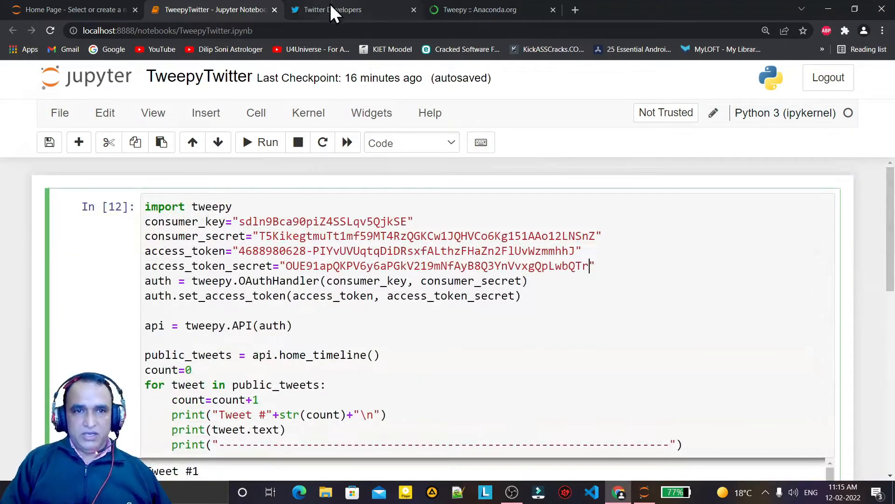
# Step: Confirm the access tokens were saved and show Project 1's FetchTwitterMsg app
pyautogui.click(325, 9)
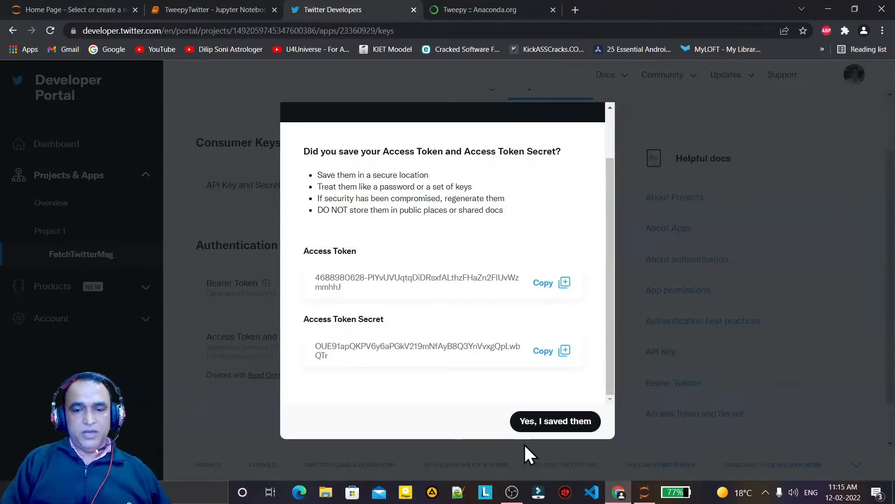
pyautogui.click(555, 421)
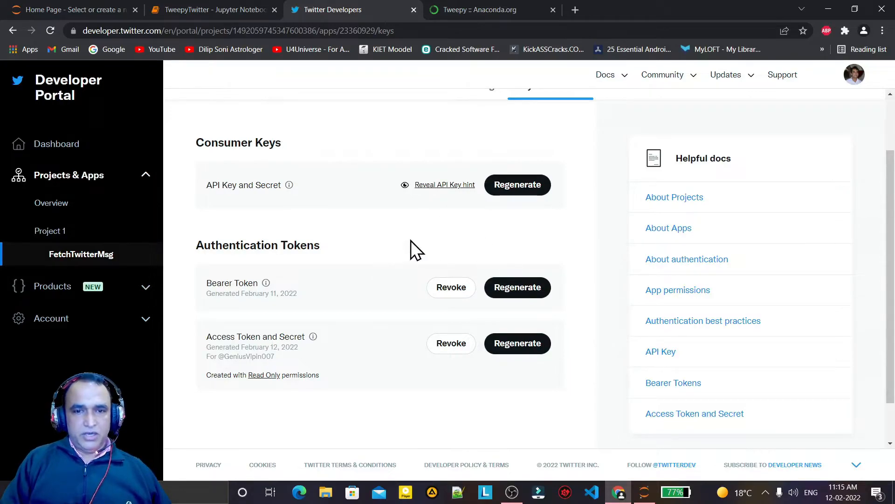
pyautogui.moveTo(537, 306)
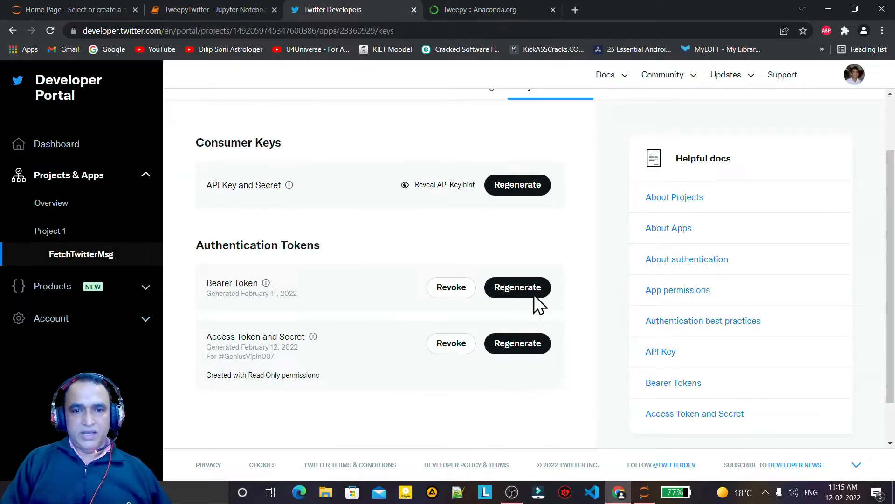
pyautogui.moveTo(314, 196)
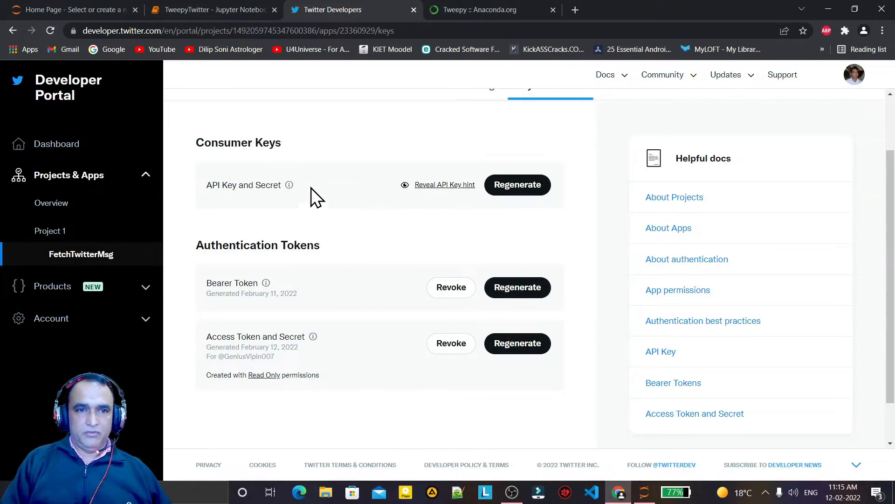
pyautogui.click(50, 231)
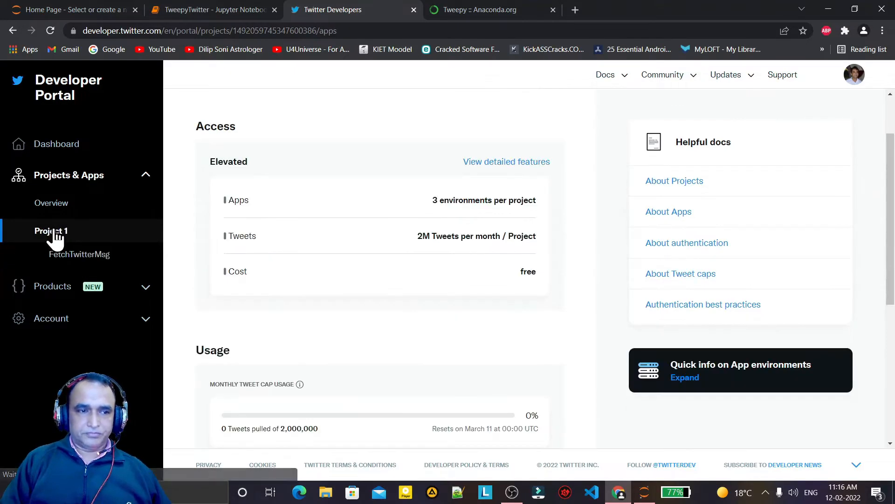
pyautogui.scroll(-3)
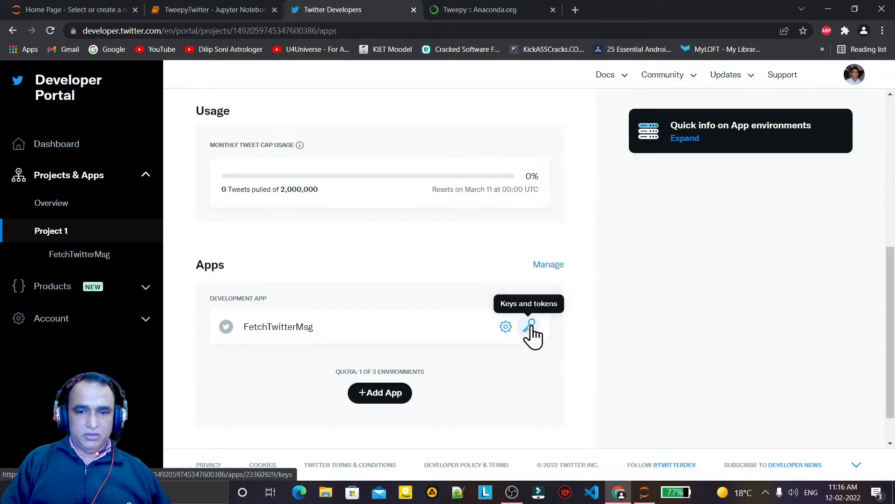
pyautogui.moveTo(534, 374)
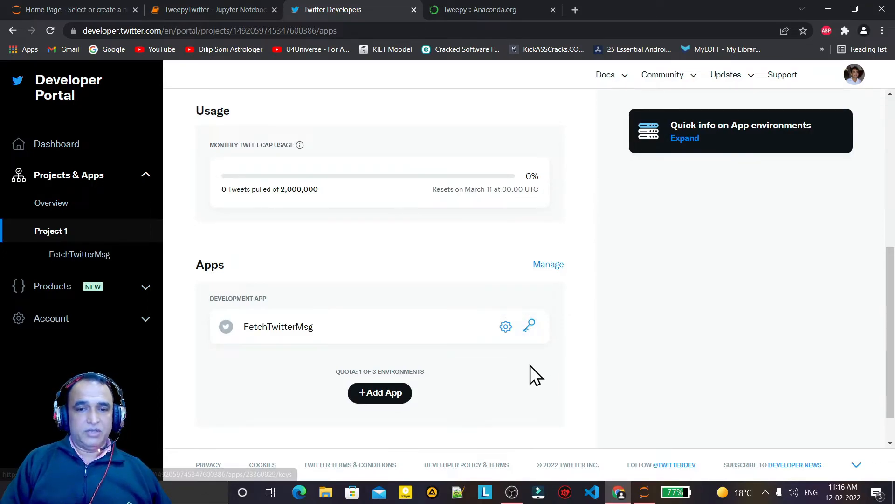
pyautogui.moveTo(343, 26)
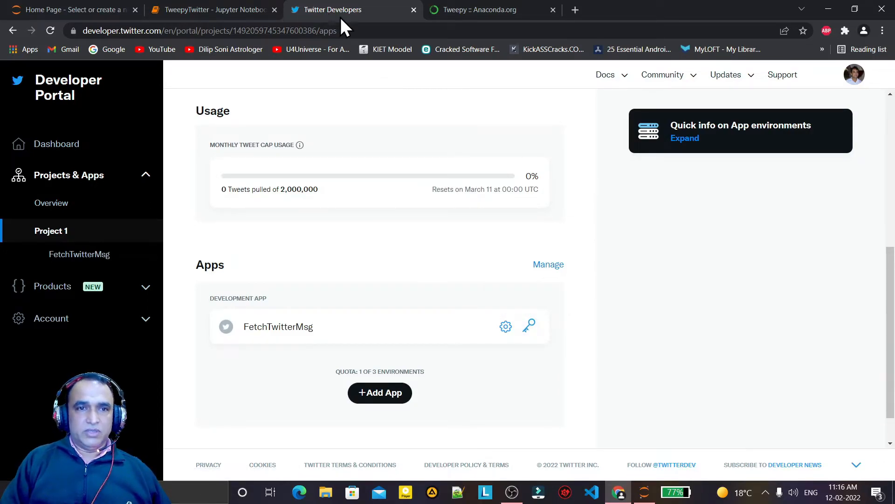
pyautogui.click(211, 10)
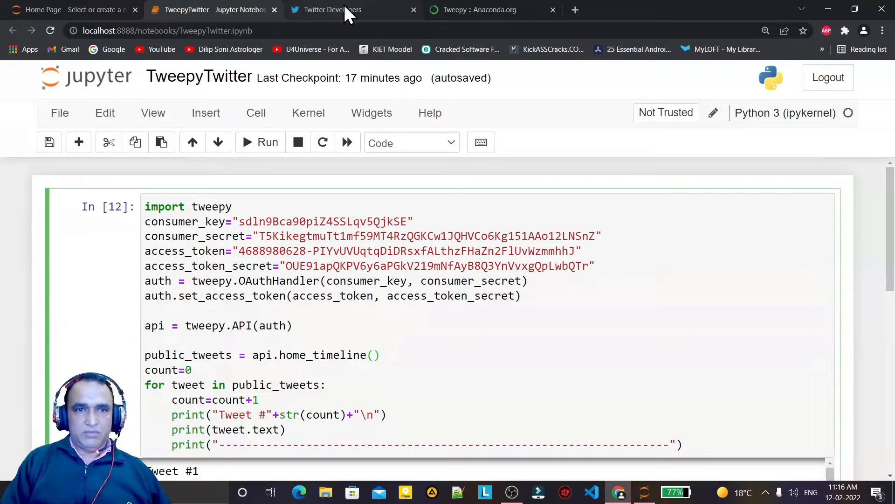
pyautogui.click(326, 10)
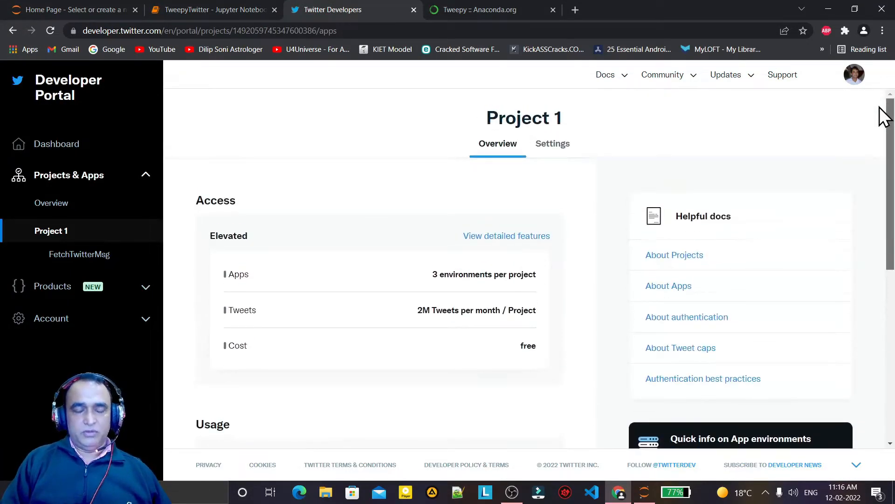
pyautogui.moveTo(375, 220)
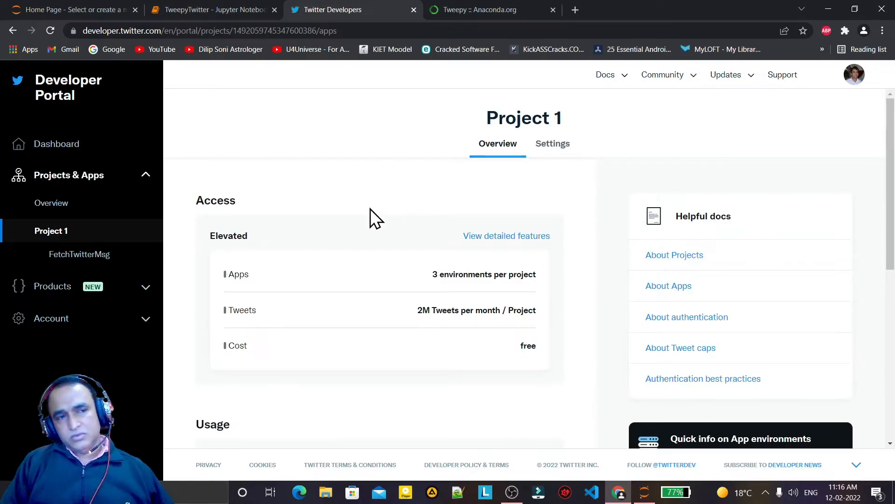